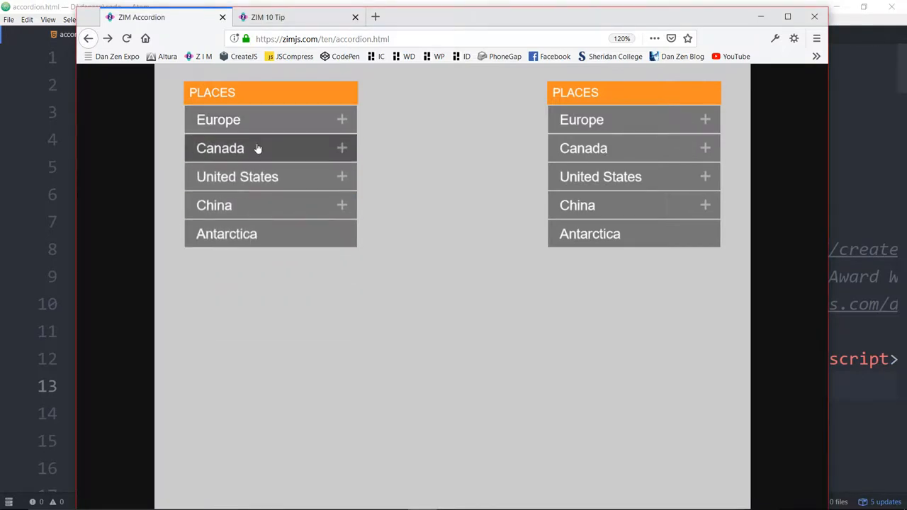
- Expand Canada, Ontario and Hamilton in the left Places accordion
left_click(220, 149)
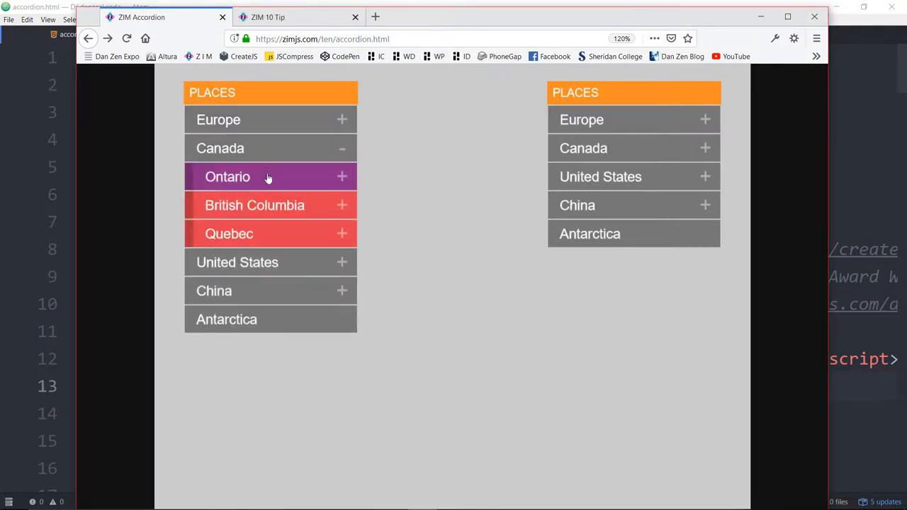
left_click(227, 176)
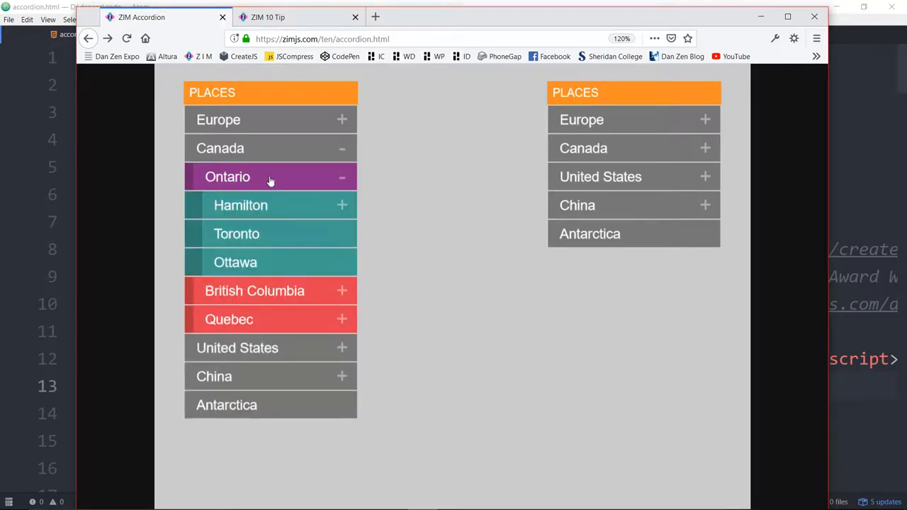
left_click(241, 204)
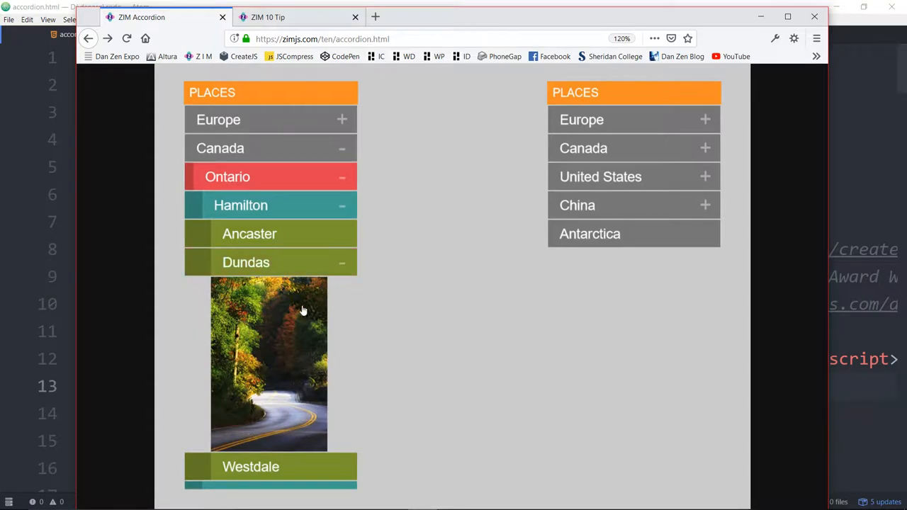
mouse_move(314, 380)
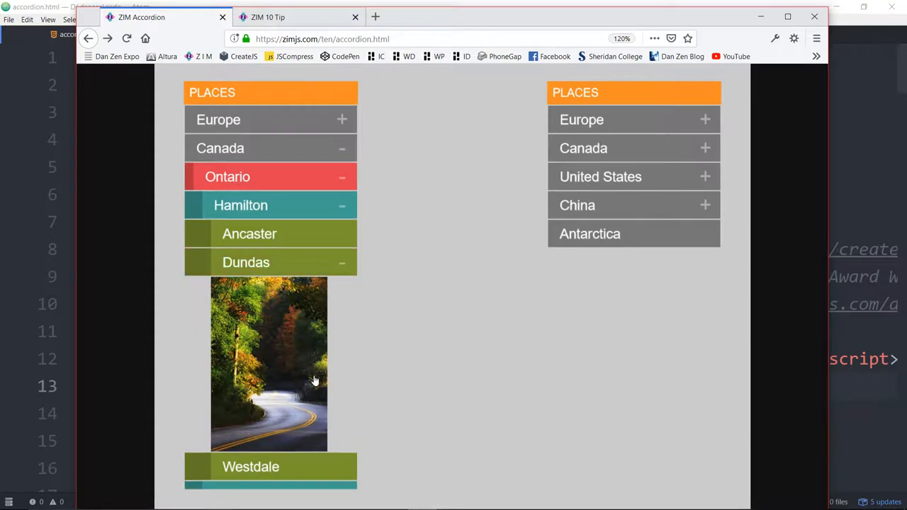
mouse_move(255, 324)
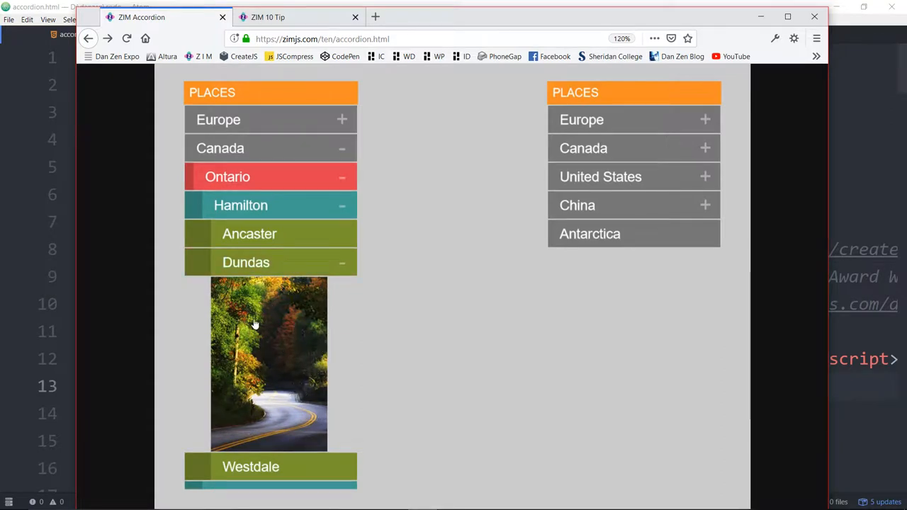
mouse_move(297, 346)
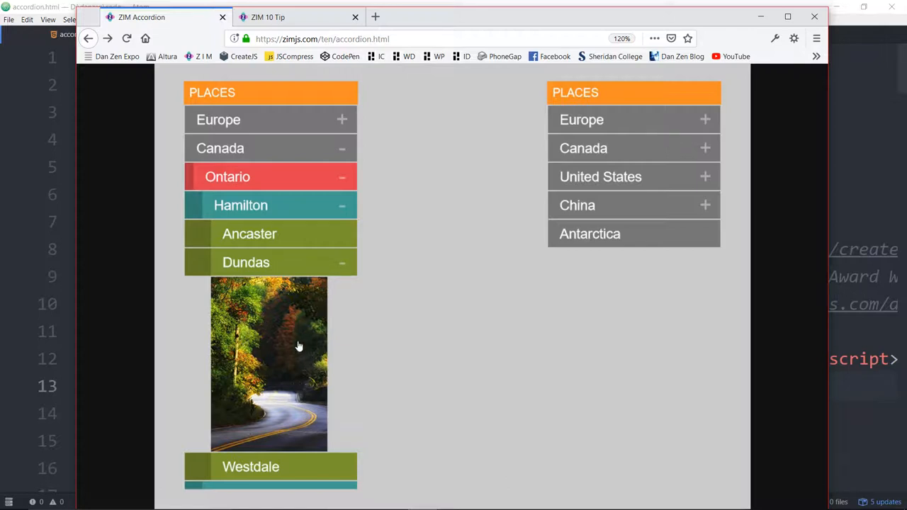
mouse_move(268, 277)
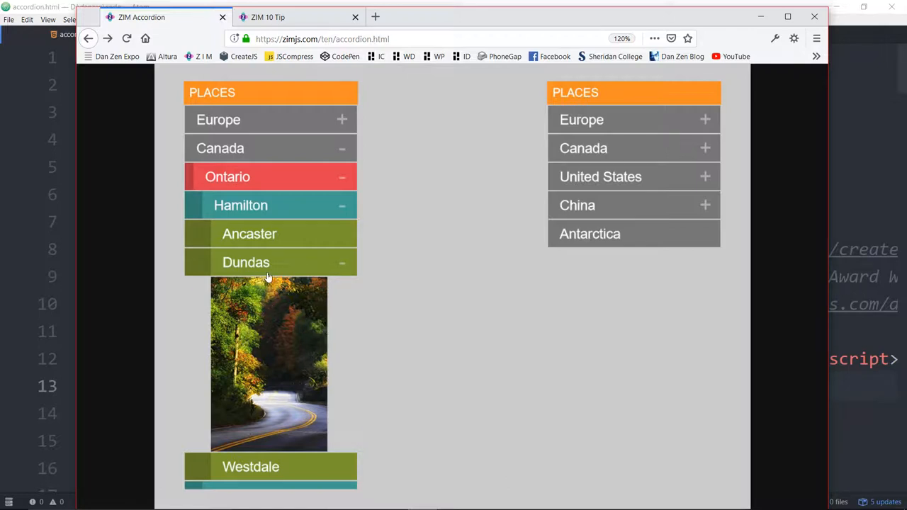
- Collapse Dundas and Ontario again, leaving Canada's provinces showing
left_click(247, 262)
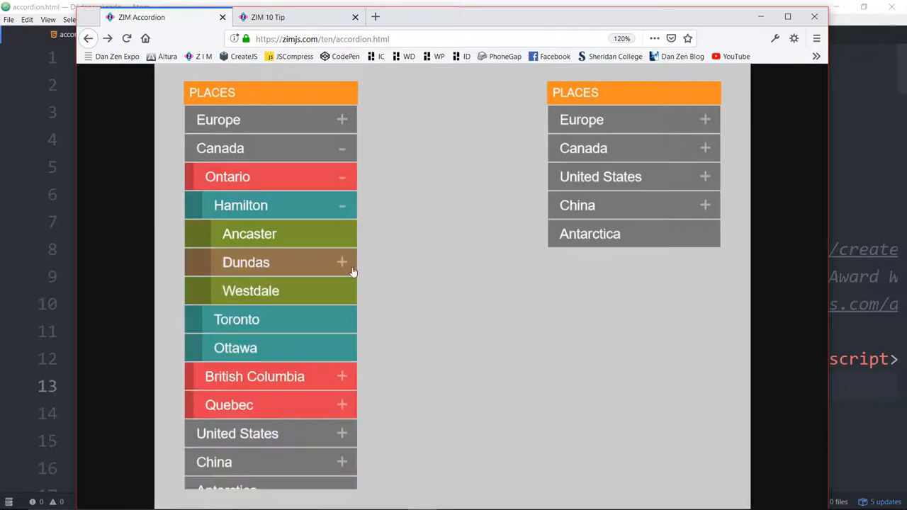
left_click(227, 176)
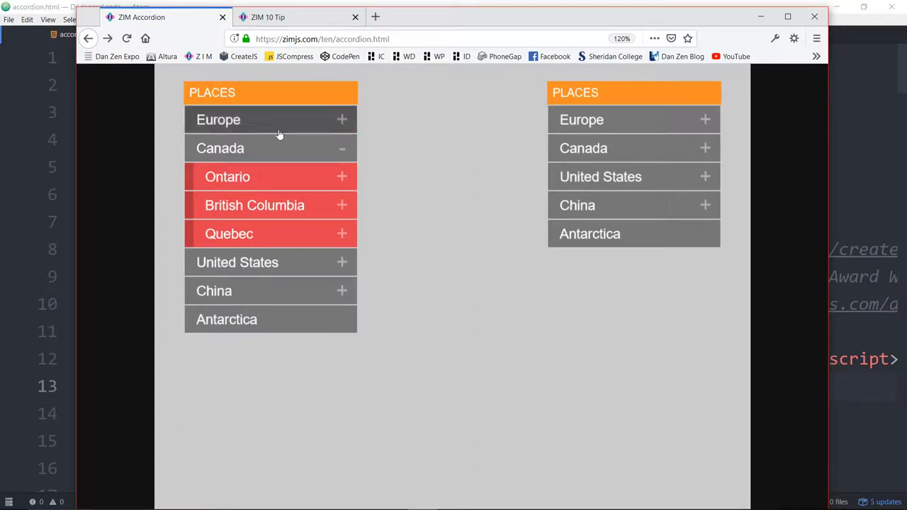
- Collapse Canada on the left and drill the right list down Canada, Ontario, Hamilton, Dundas
left_click(220, 149)
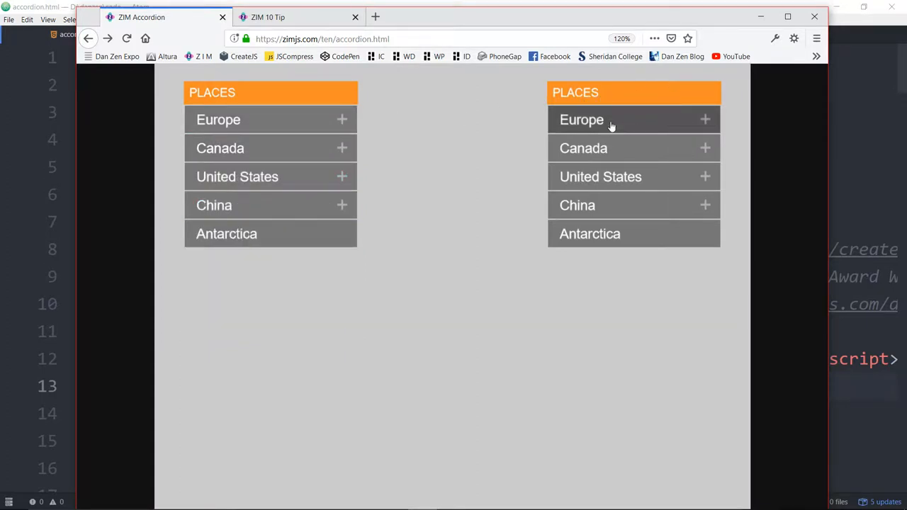
left_click(582, 119)
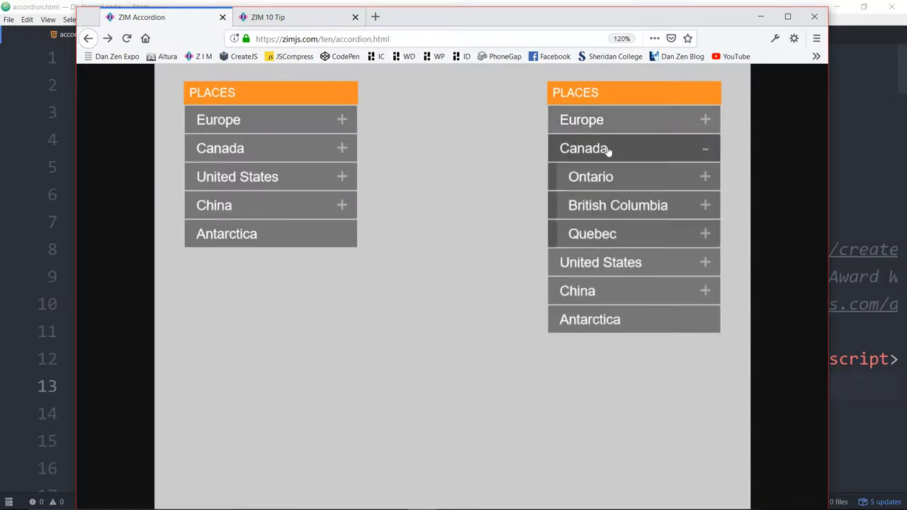
left_click(589, 175)
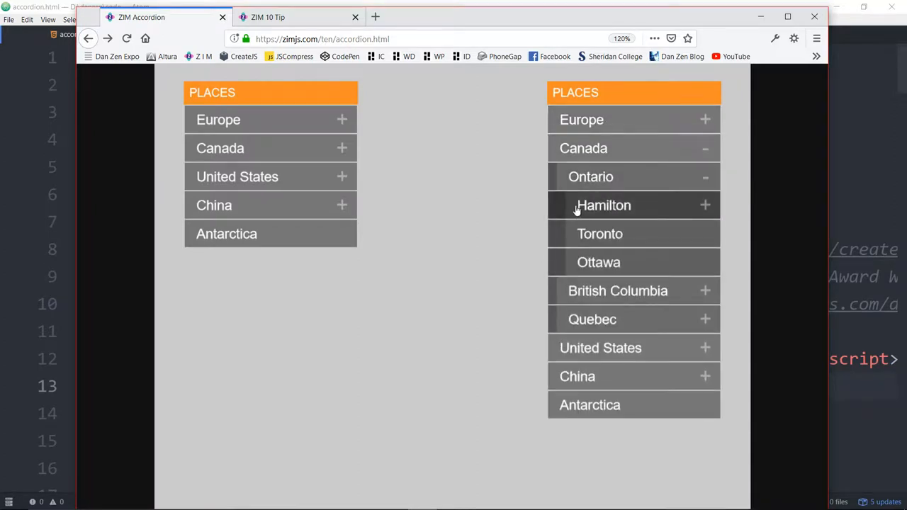
mouse_move(659, 215)
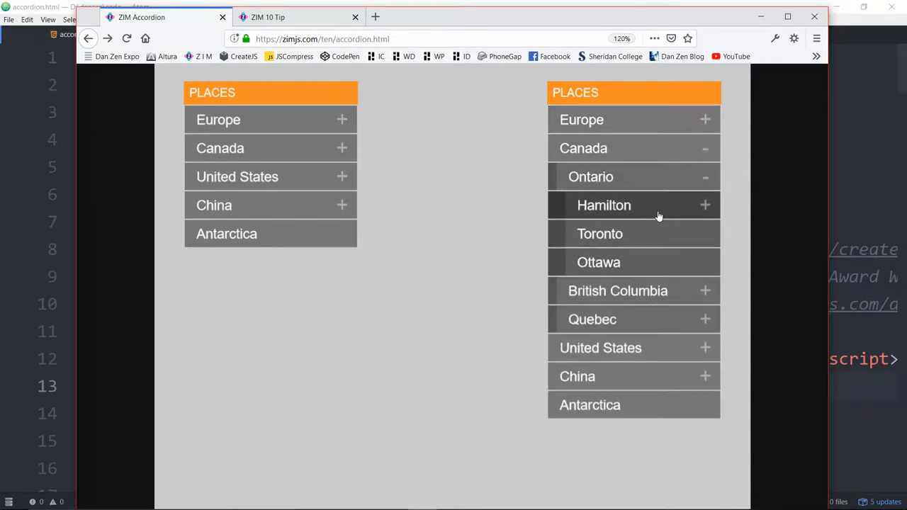
left_click(603, 204)
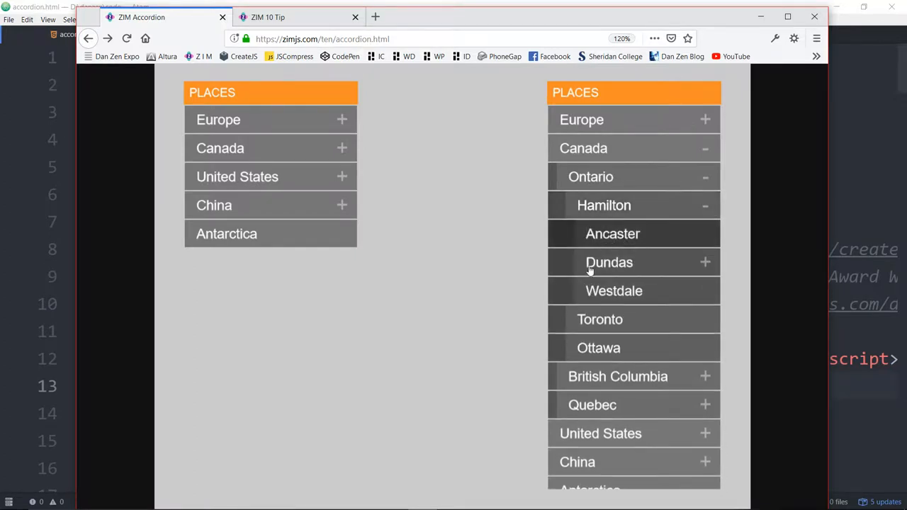
left_click(609, 262)
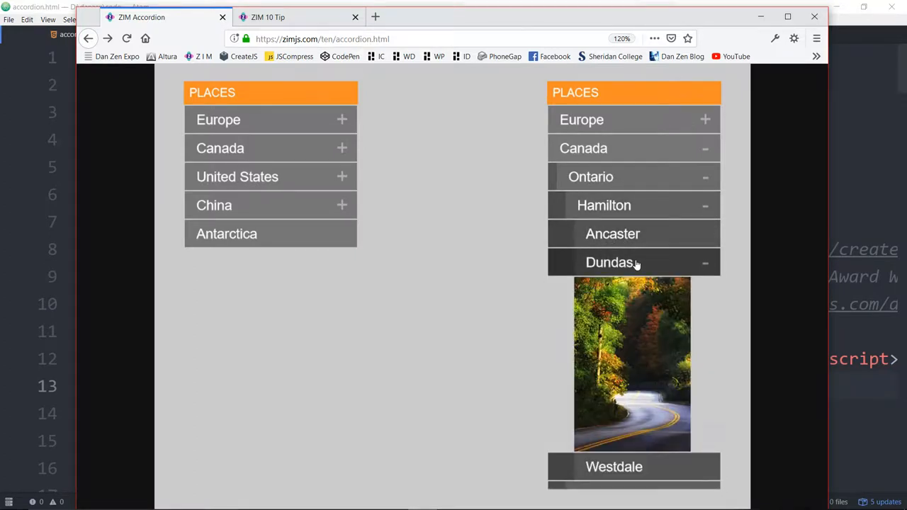
- Collapse Dundas, Ontario and Canada so the right list shows only top-level regions
left_click(610, 262)
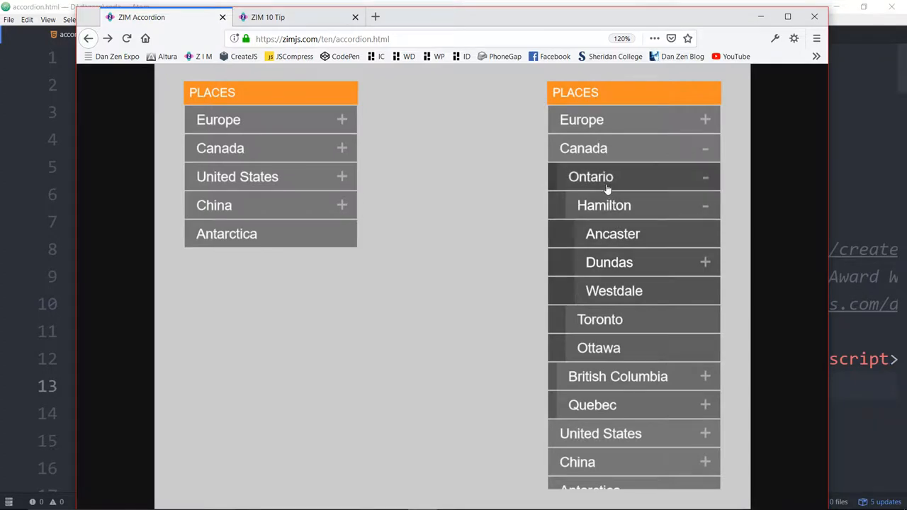
left_click(590, 176)
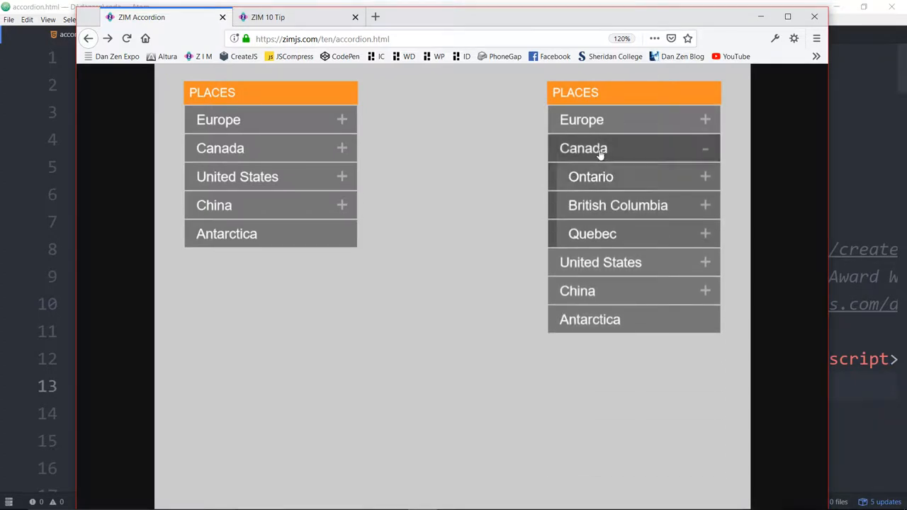
left_click(584, 149)
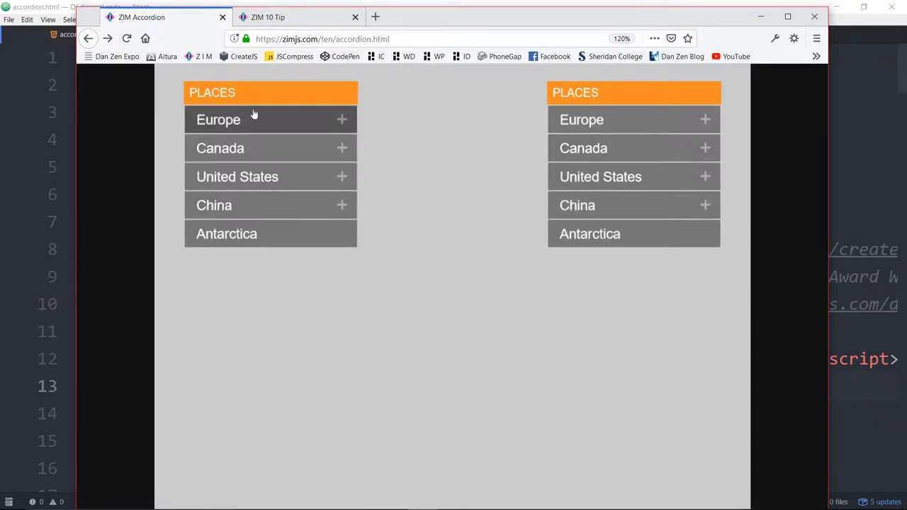
- Switch to the ZIM 10 Tip page and press the circle to show its default tip
left_click(297, 17)
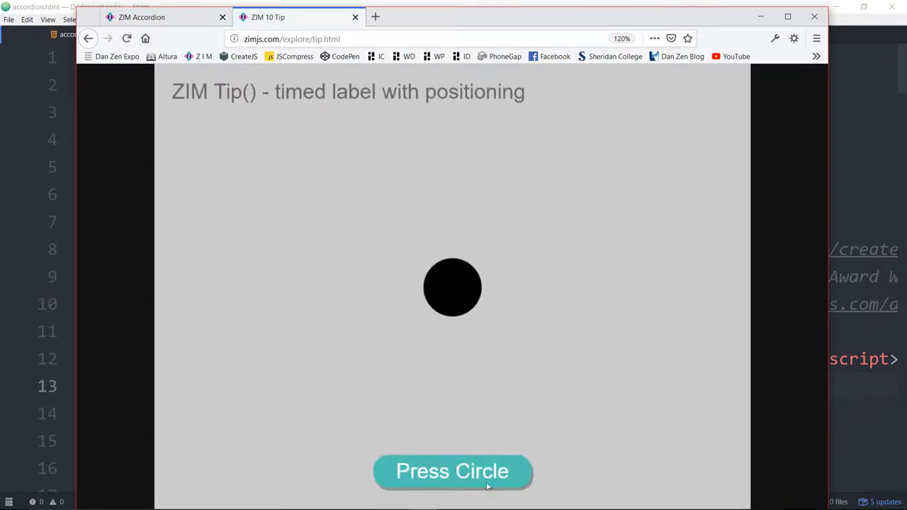
left_click(453, 470)
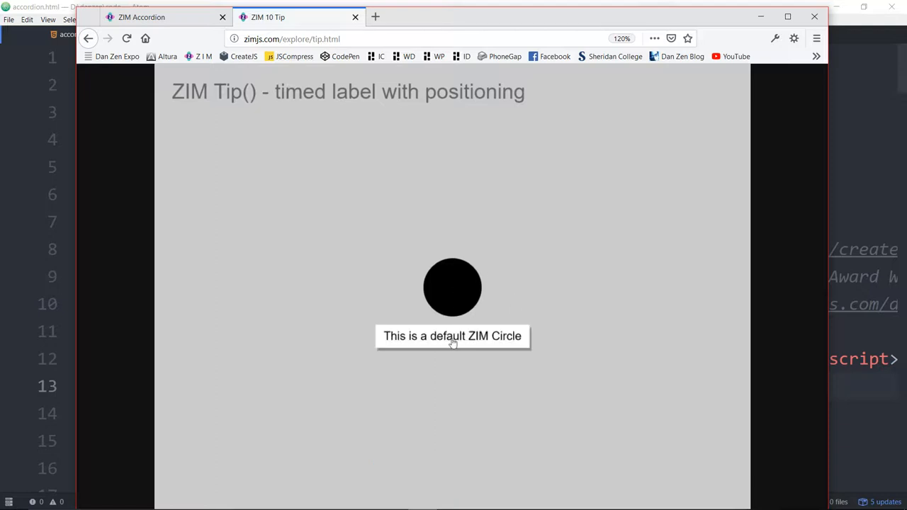
mouse_move(457, 296)
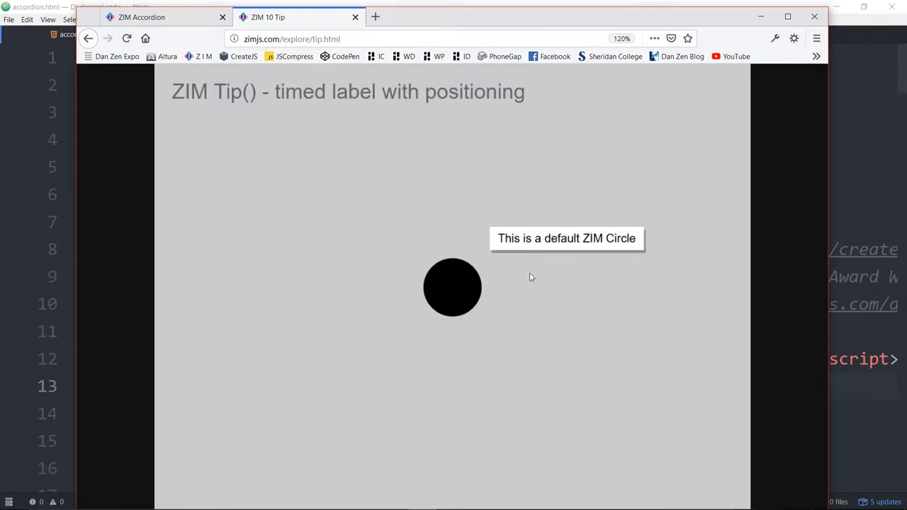
mouse_move(470, 261)
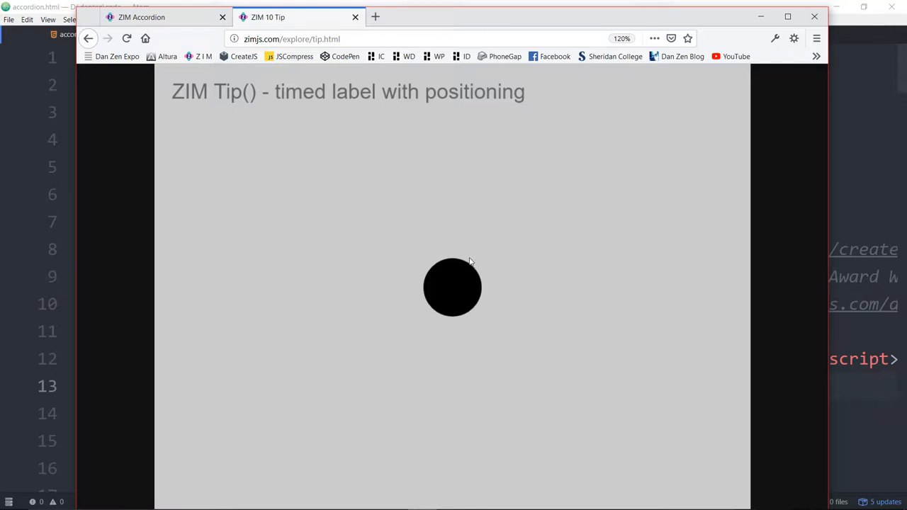
mouse_move(459, 291)
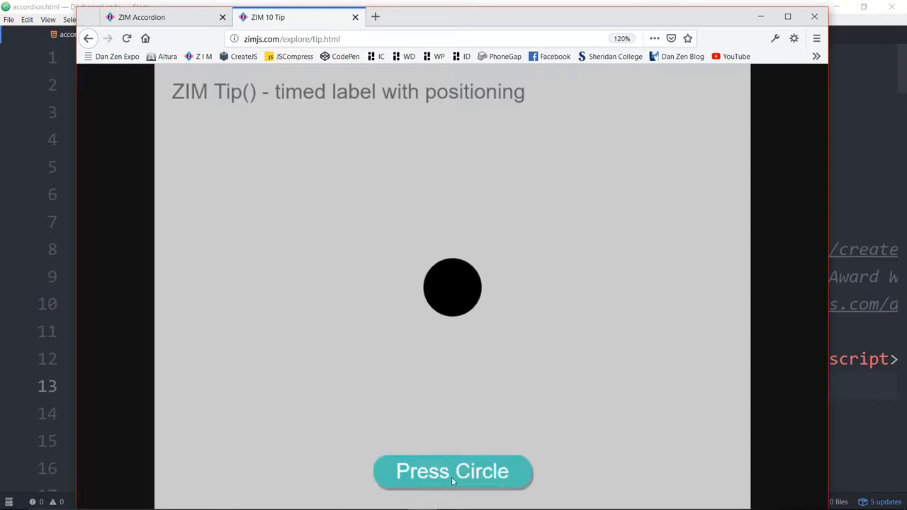
left_click(453, 471)
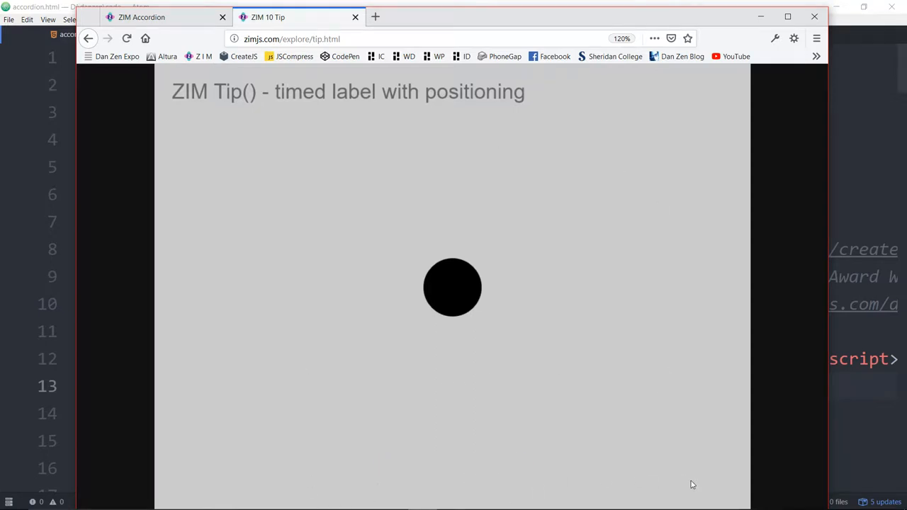
mouse_move(202, 283)
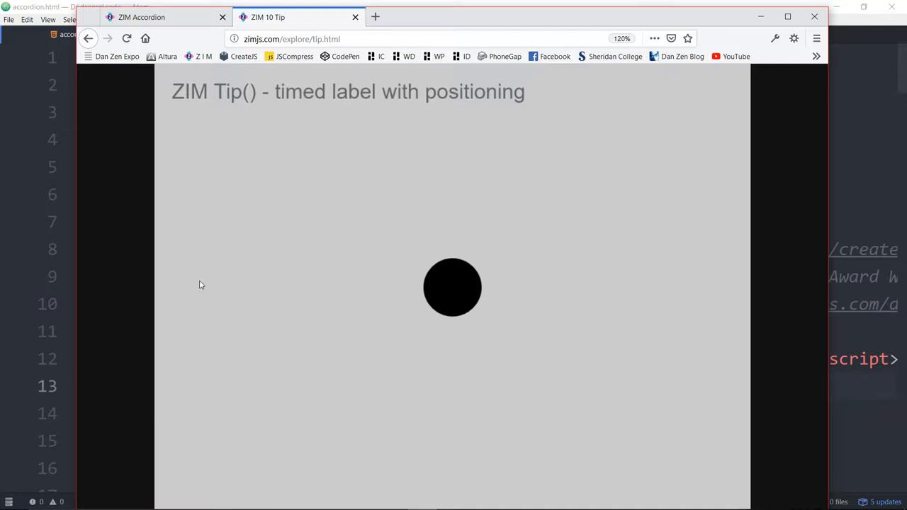
mouse_move(221, 234)
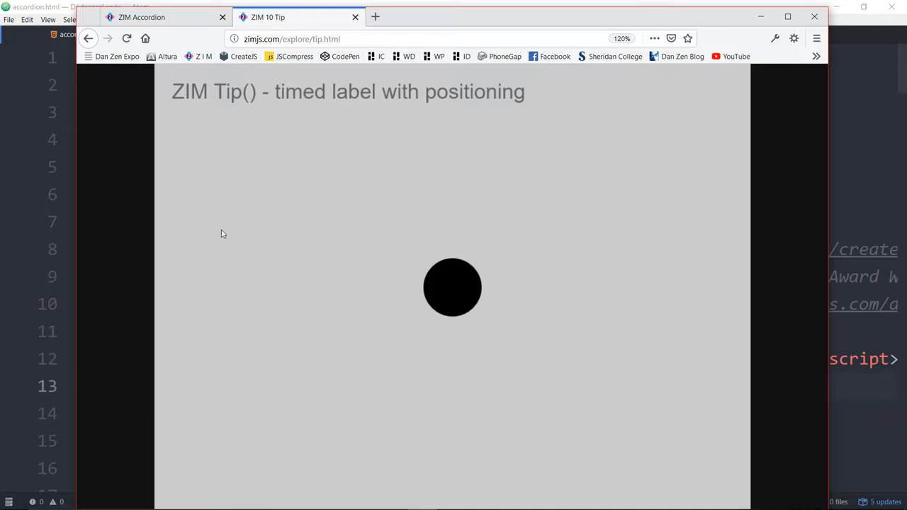
mouse_move(706, 457)
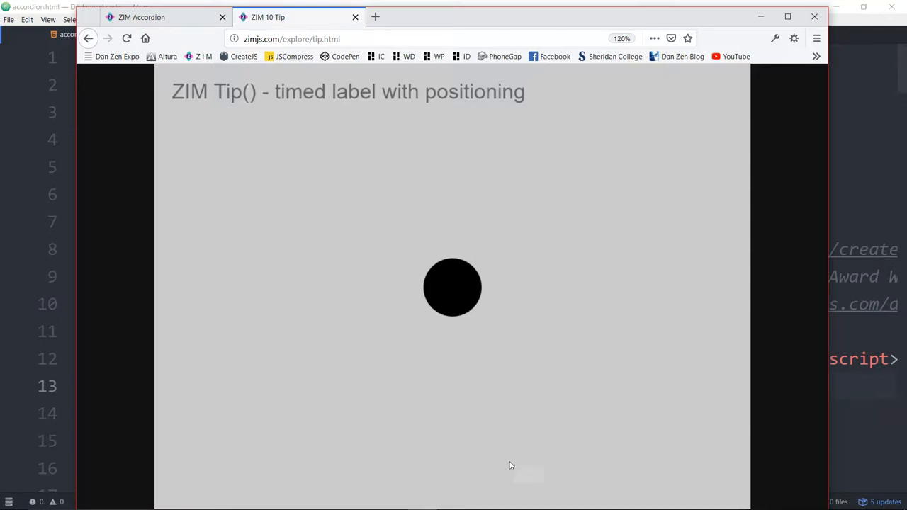
mouse_move(496, 334)
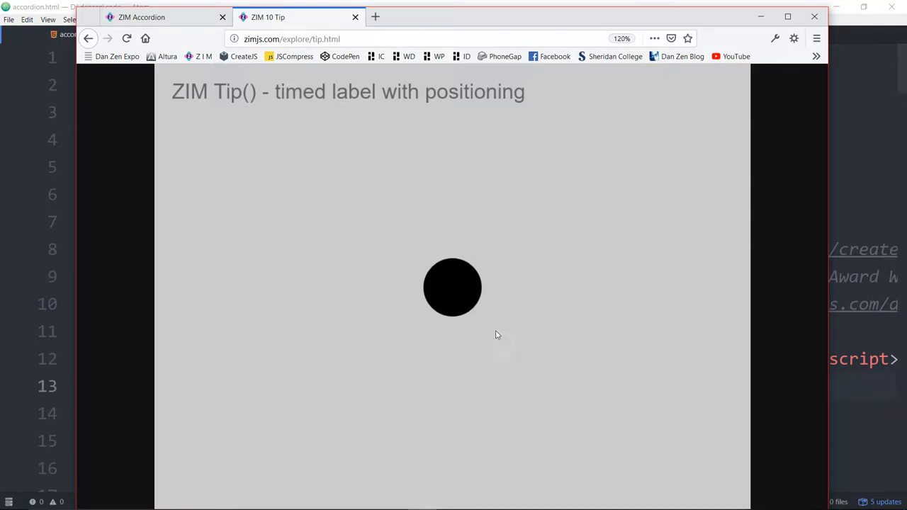
mouse_move(468, 297)
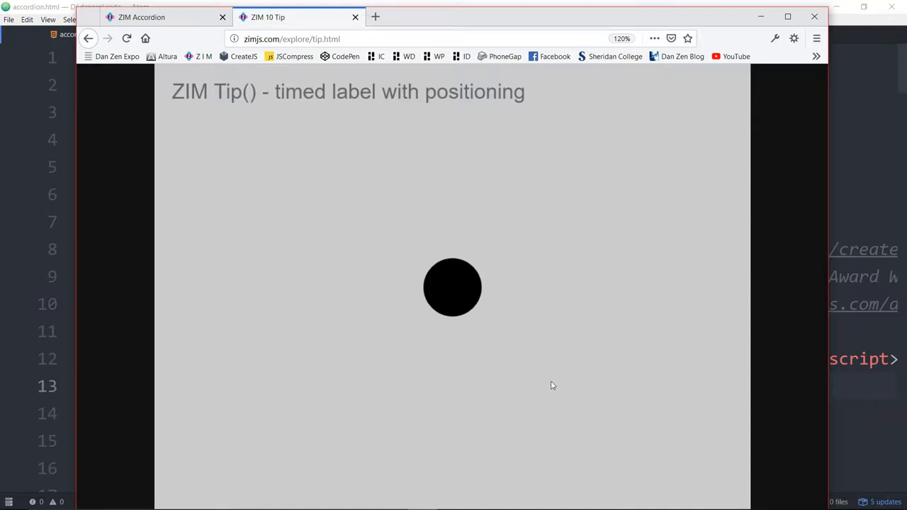
mouse_move(439, 372)
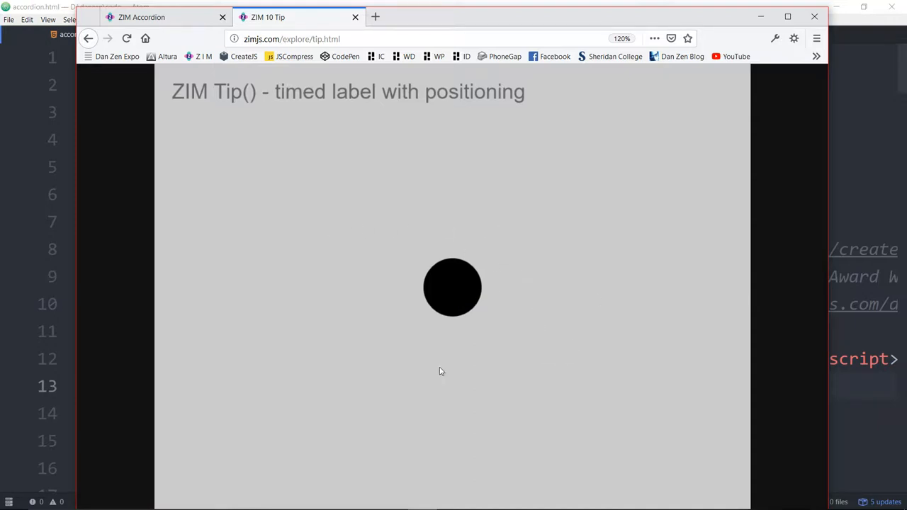
mouse_move(585, 352)
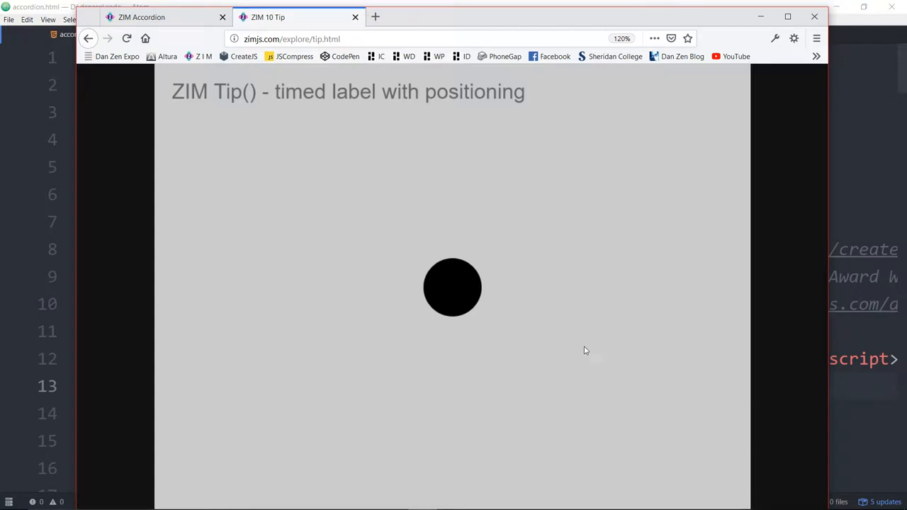
left_click(142, 17)
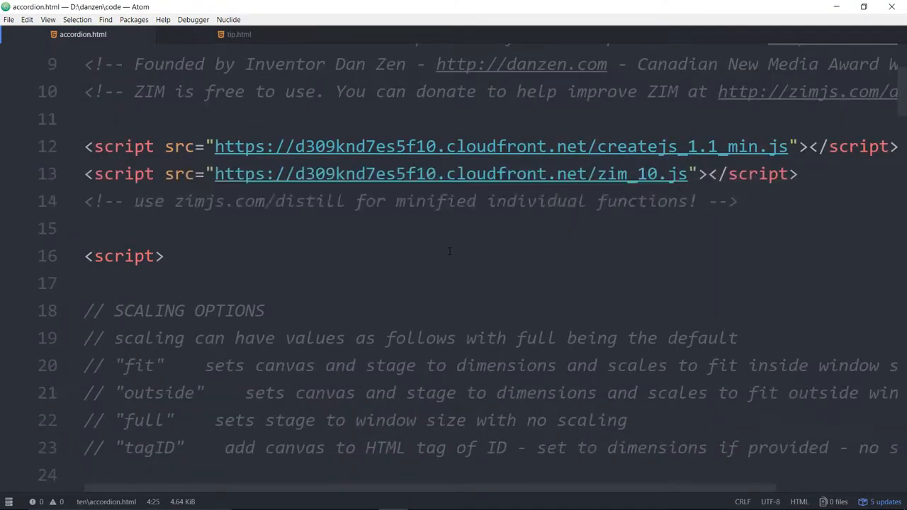
double_click(635, 173)
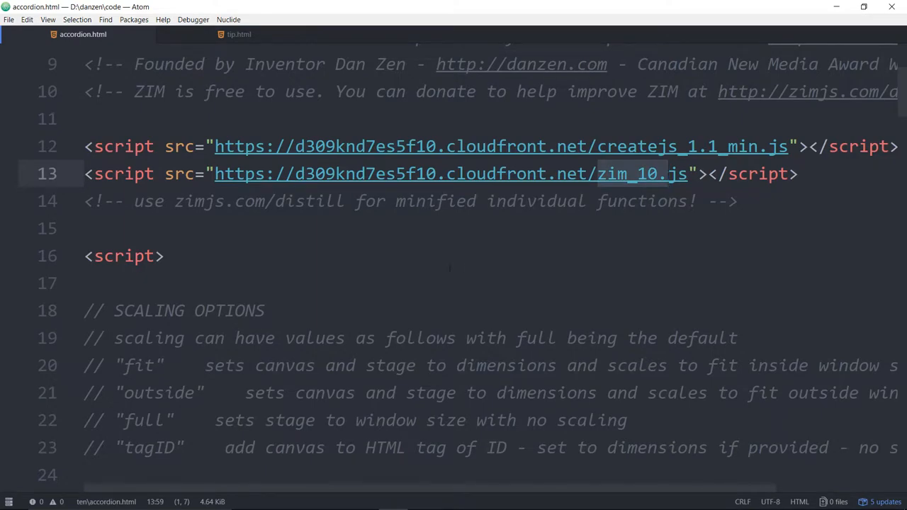
scroll("down", 3)
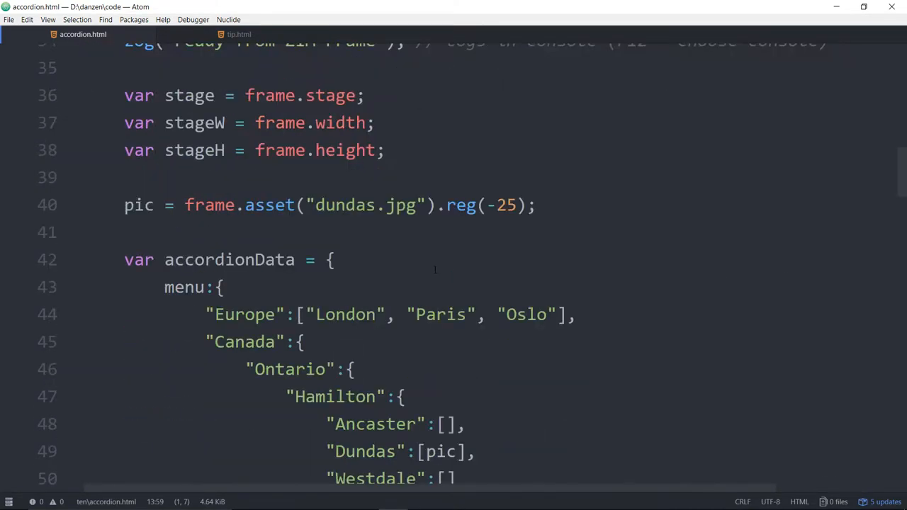
scroll("down", 3)
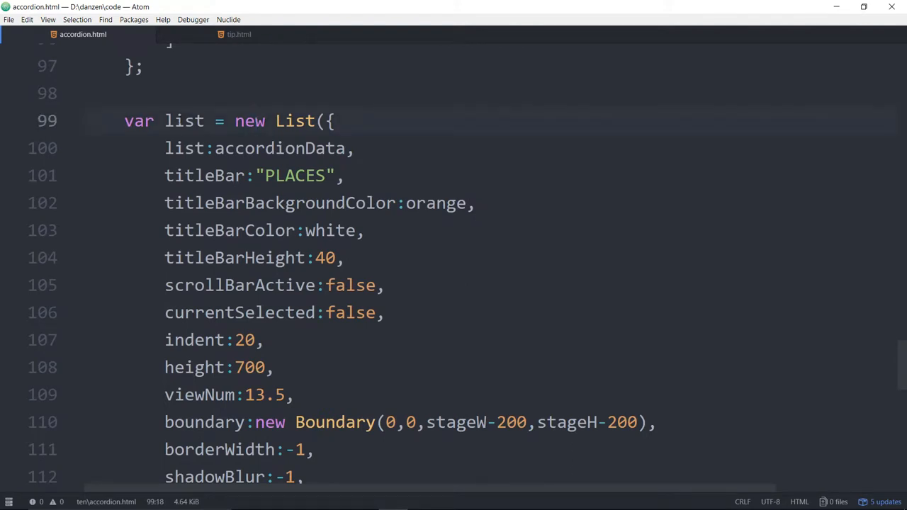
double_click(276, 121)
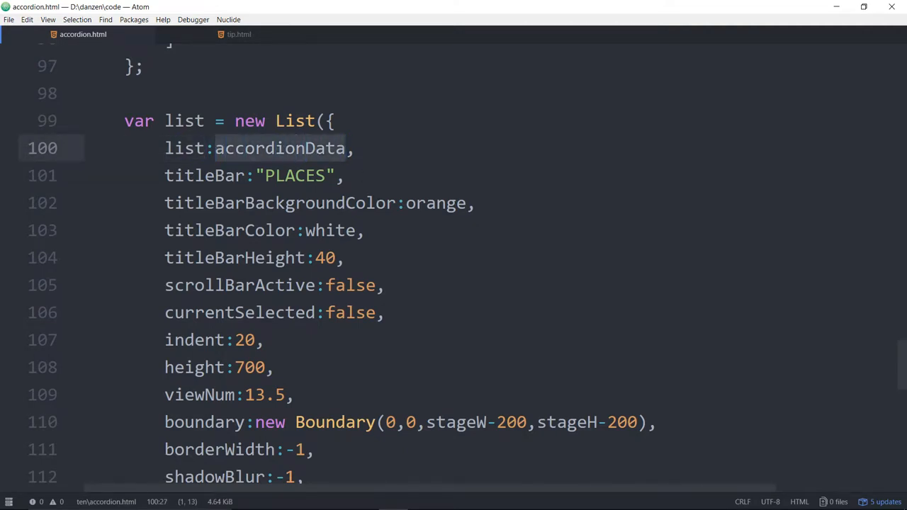
scroll("down", 3)
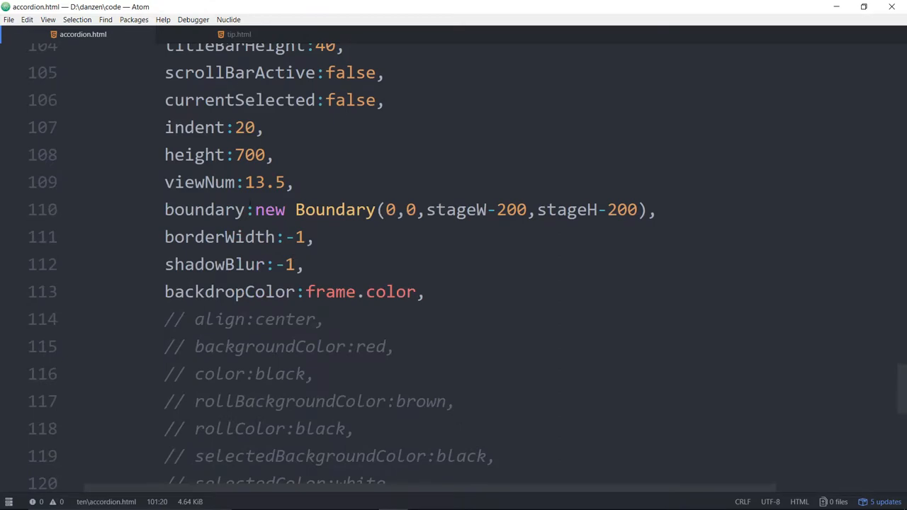
scroll("up", 3)
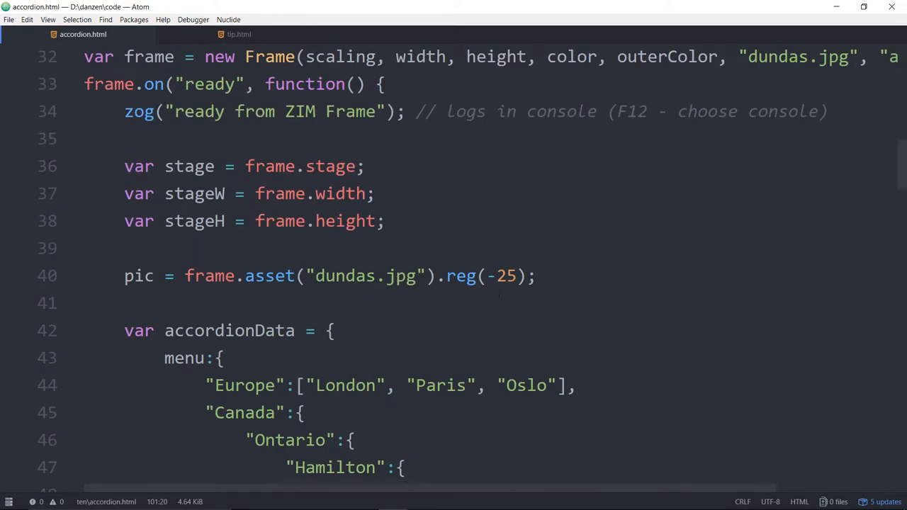
scroll("down", 3)
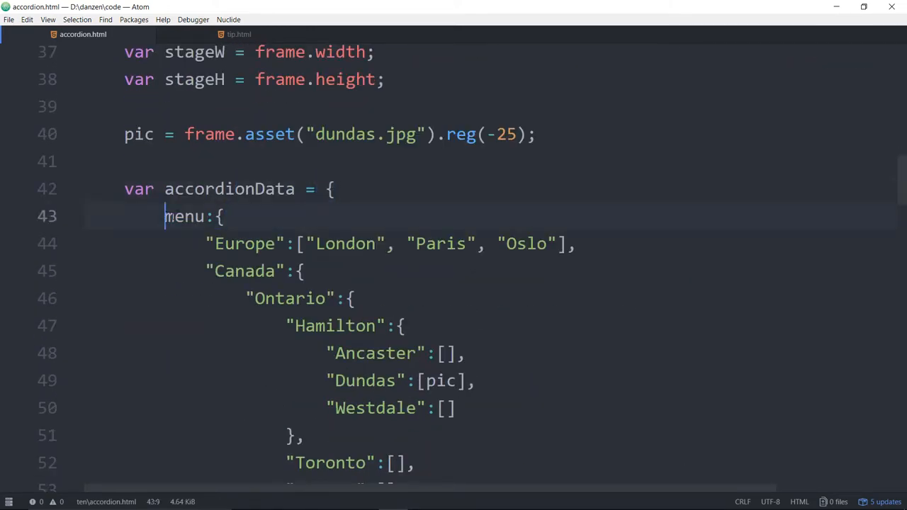
double_click(184, 215)
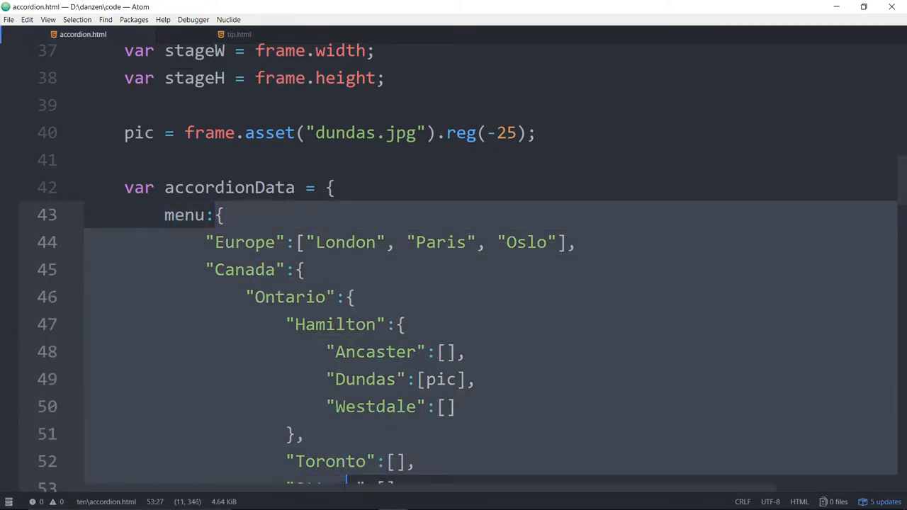
scroll("down", 3)
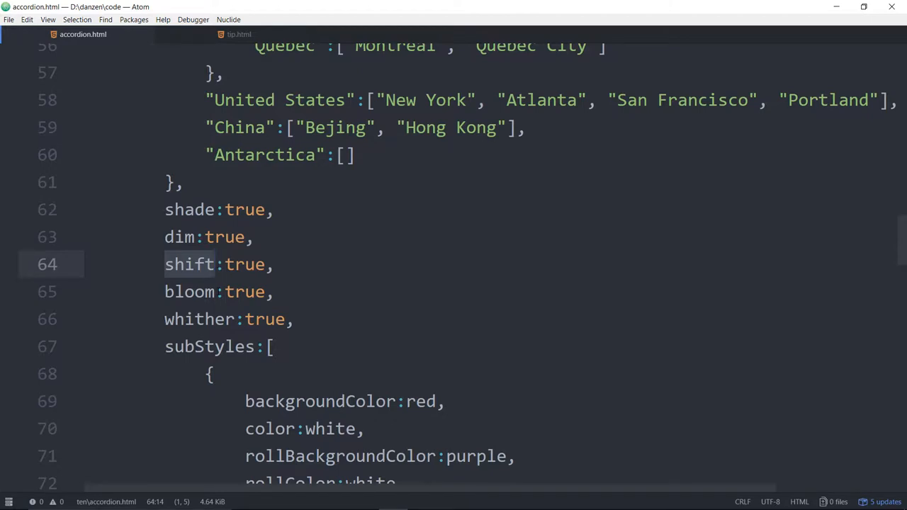
left_click(219, 265)
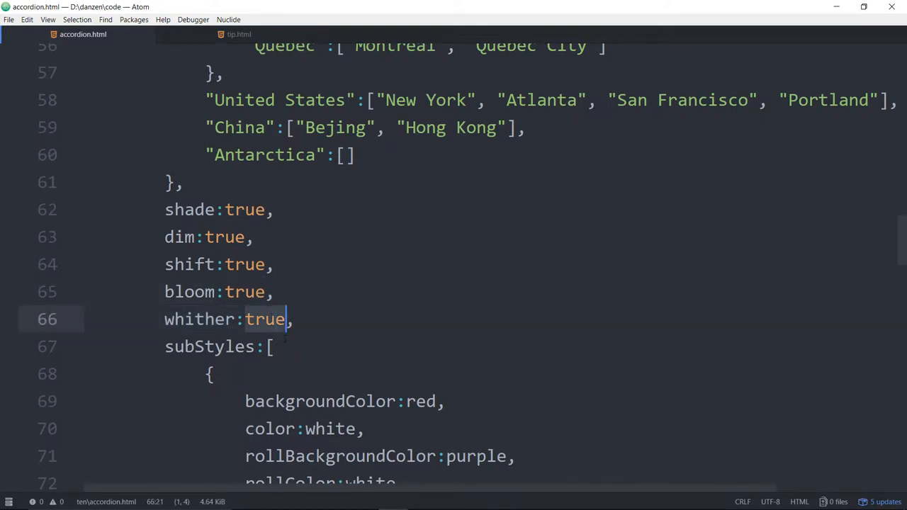
scroll("down", 3)
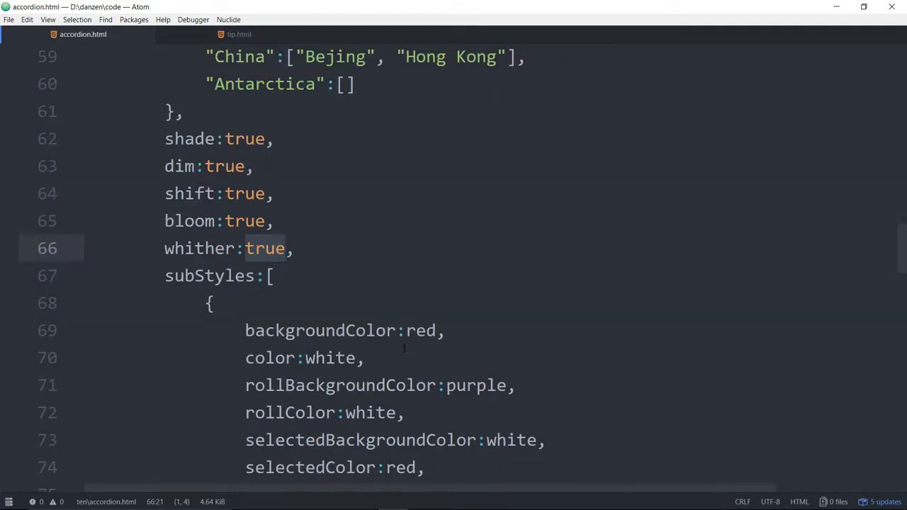
scroll("down", 3)
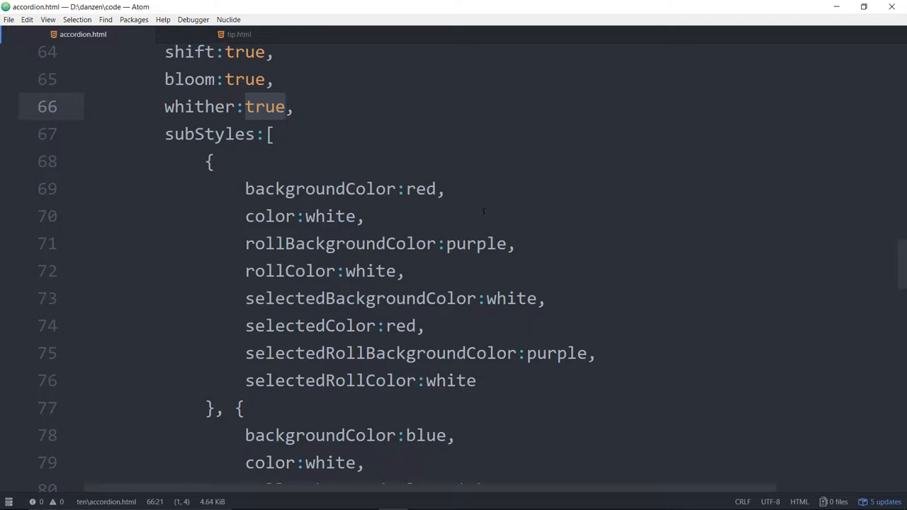
left_click(289, 106)
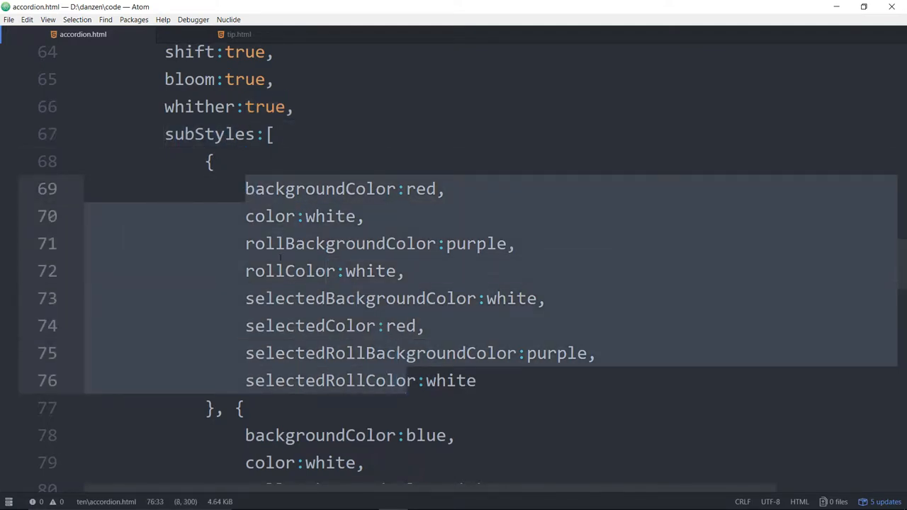
left_click(209, 161)
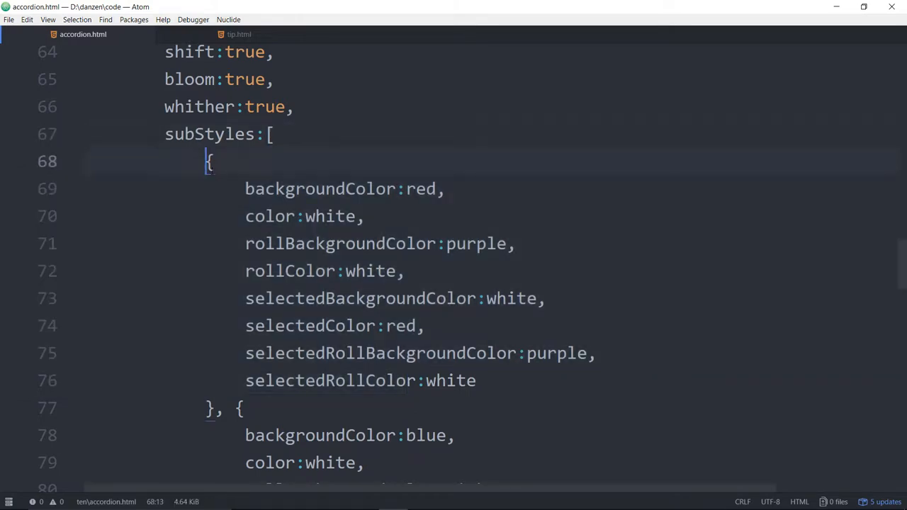
scroll("down", 3)
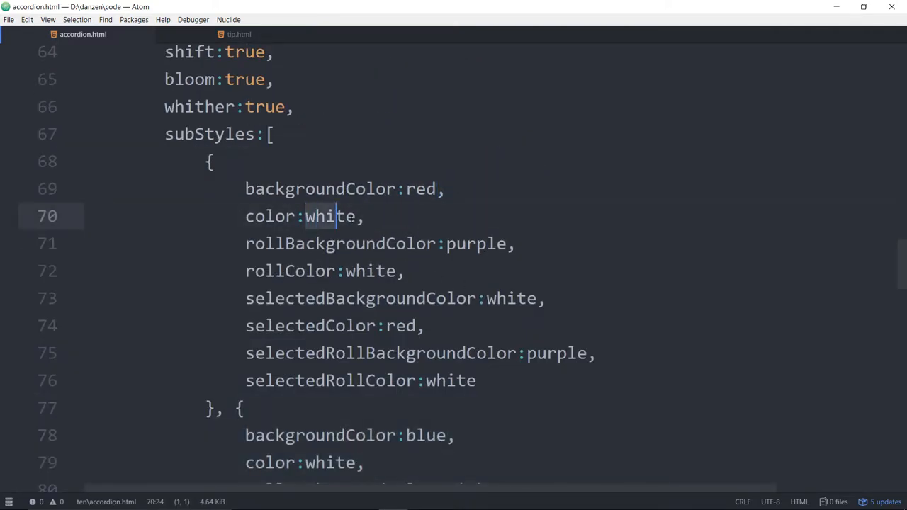
scroll("down", 3)
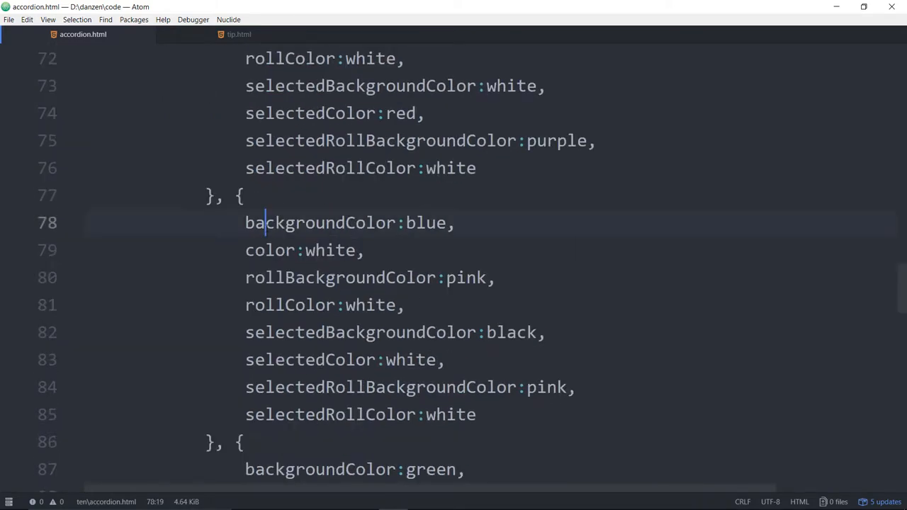
double_click(425, 222)
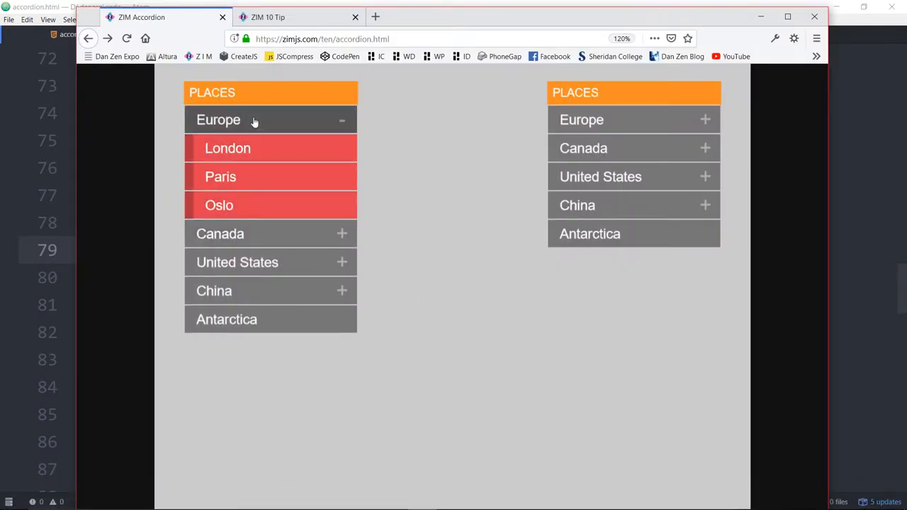
- Try Europe, Canada, Ontario and a city in the Chrome accordion demo
left_click(219, 119)
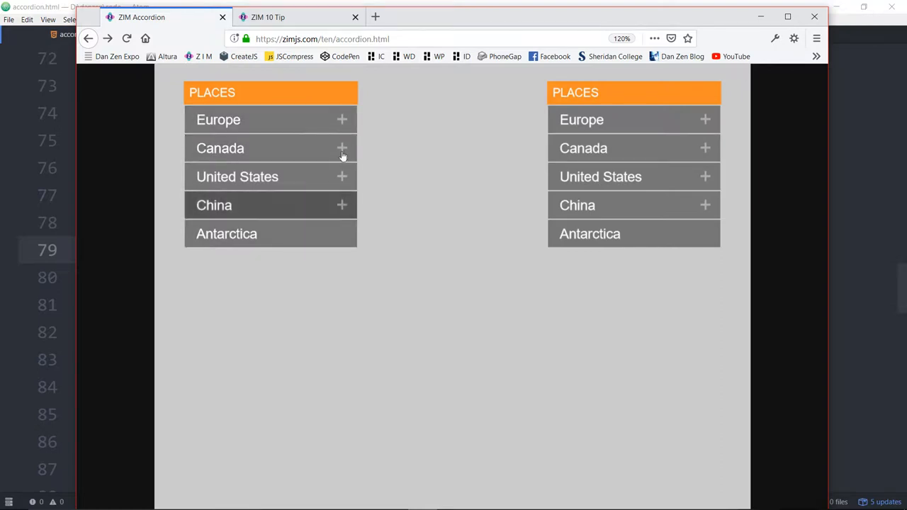
left_click(220, 148)
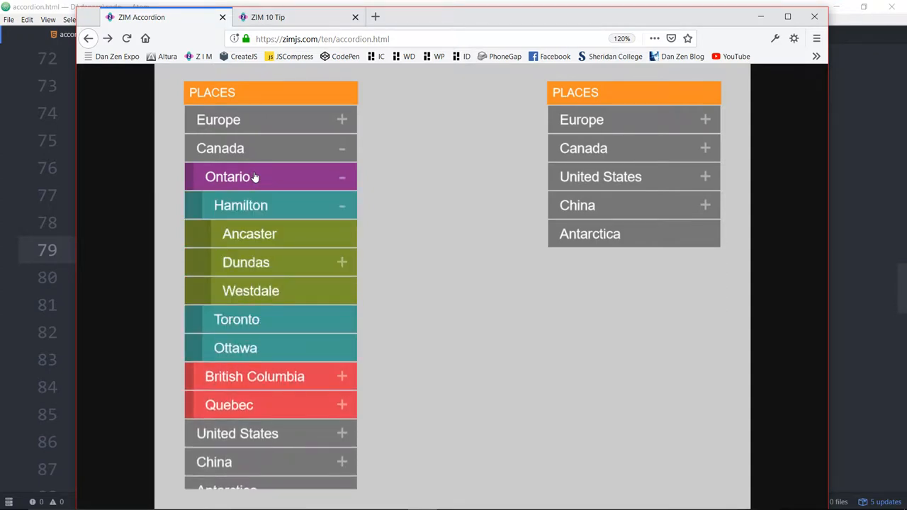
left_click(227, 176)
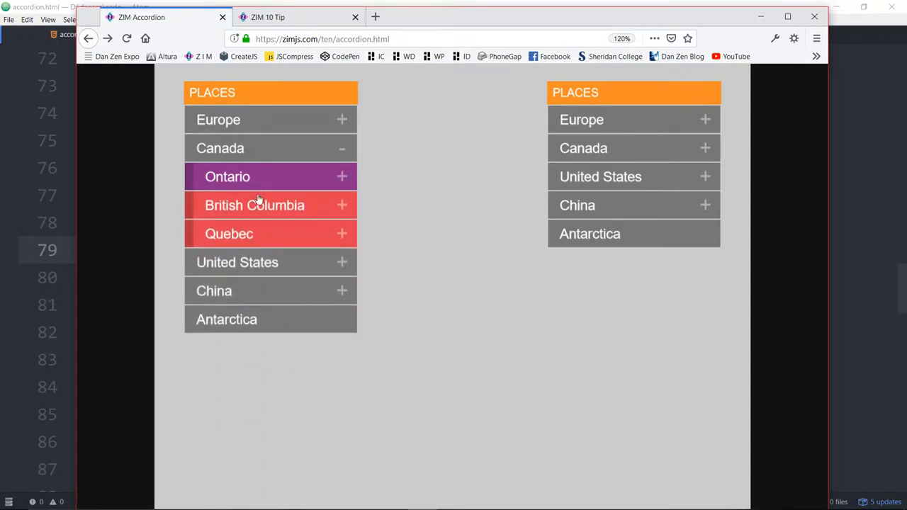
left_click(256, 204)
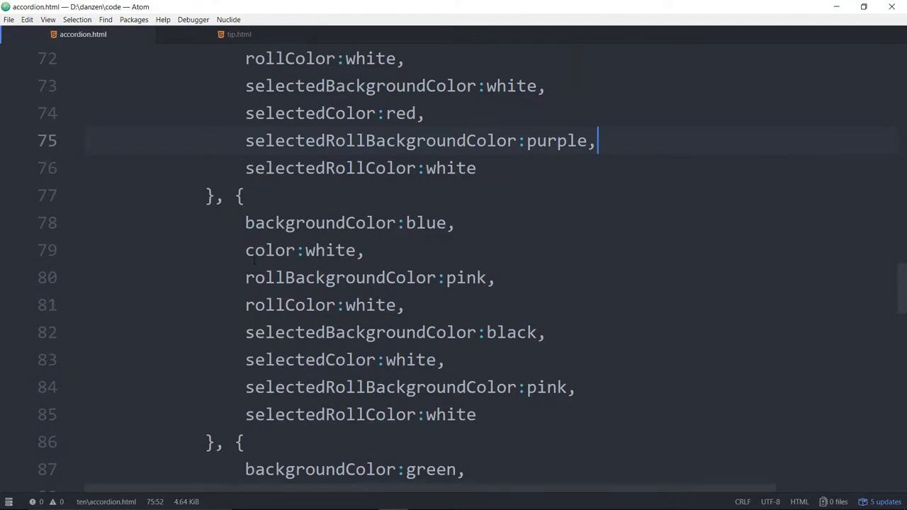
- Scroll the editor back up to the accordionData menu code
scroll("down", 3)
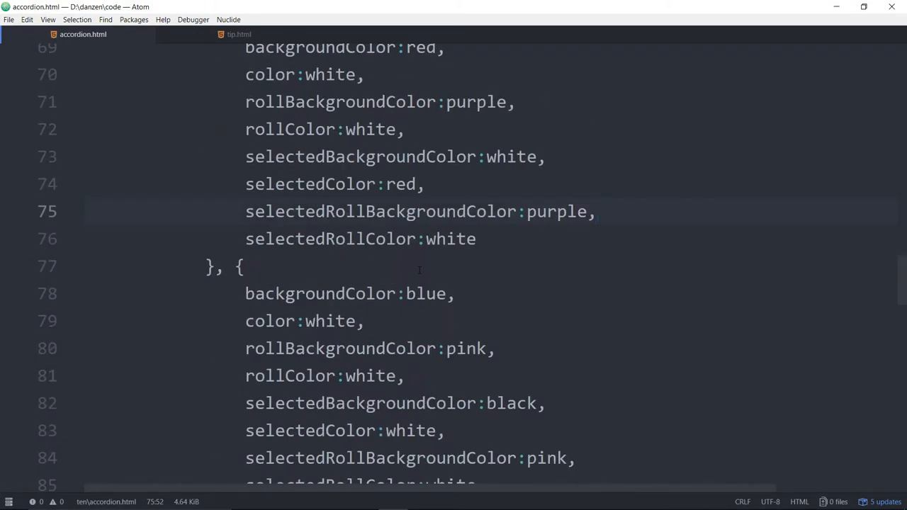
scroll("up", 3)
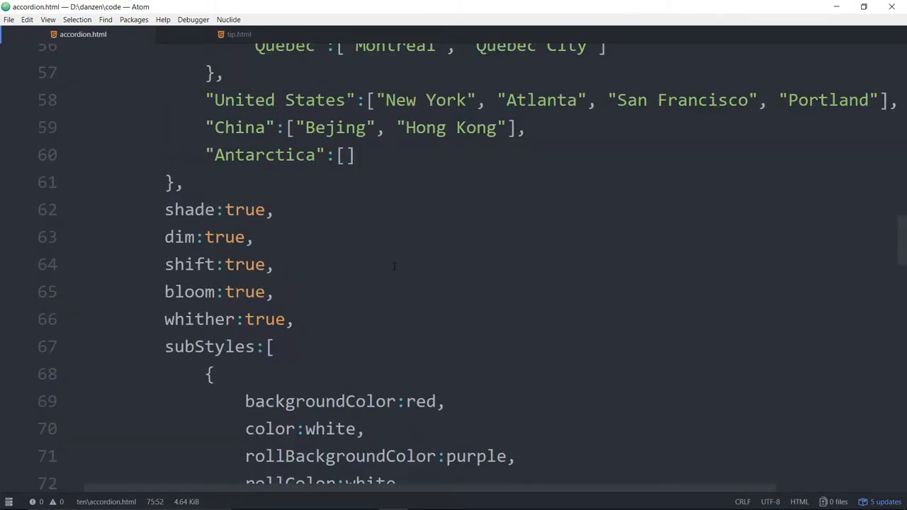
scroll("up", 3)
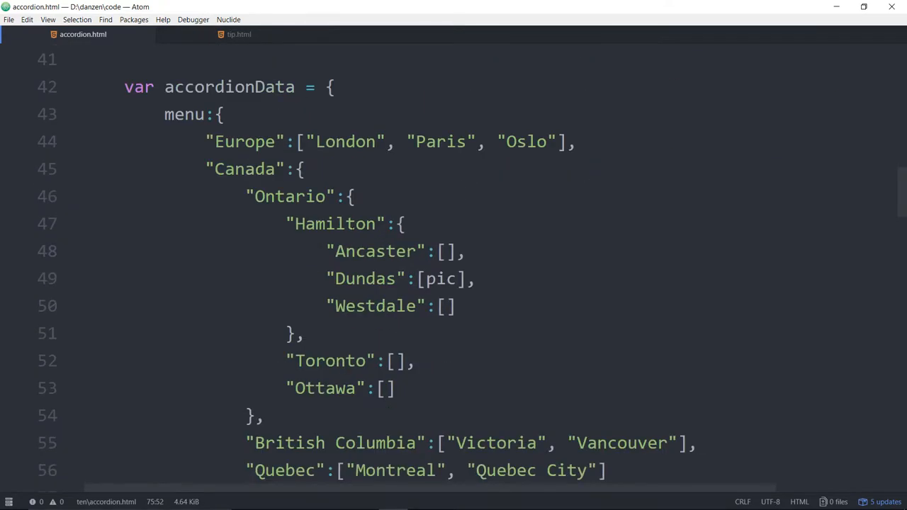
left_click(298, 142)
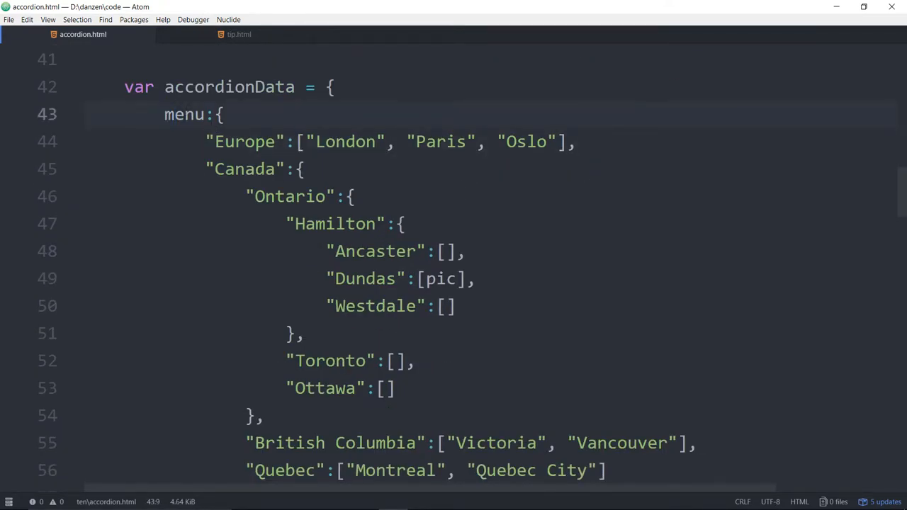
left_click(164, 114)
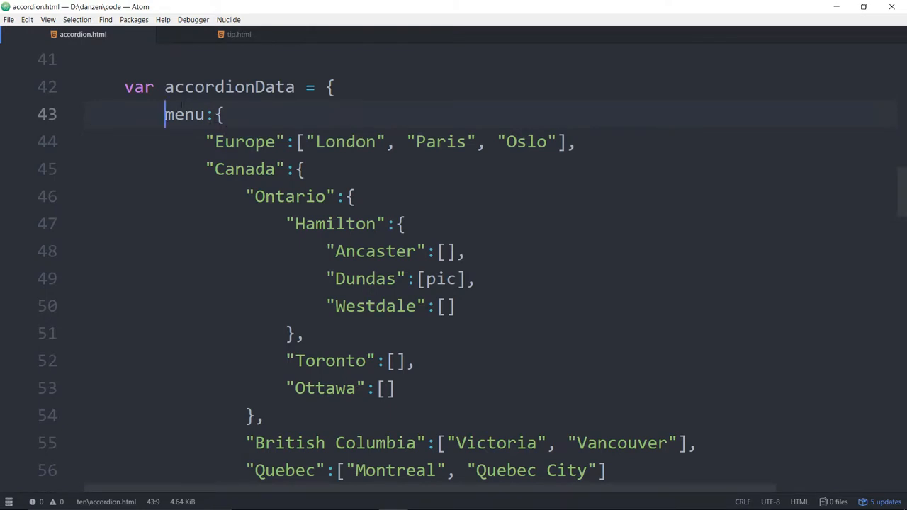
double_click(185, 114)
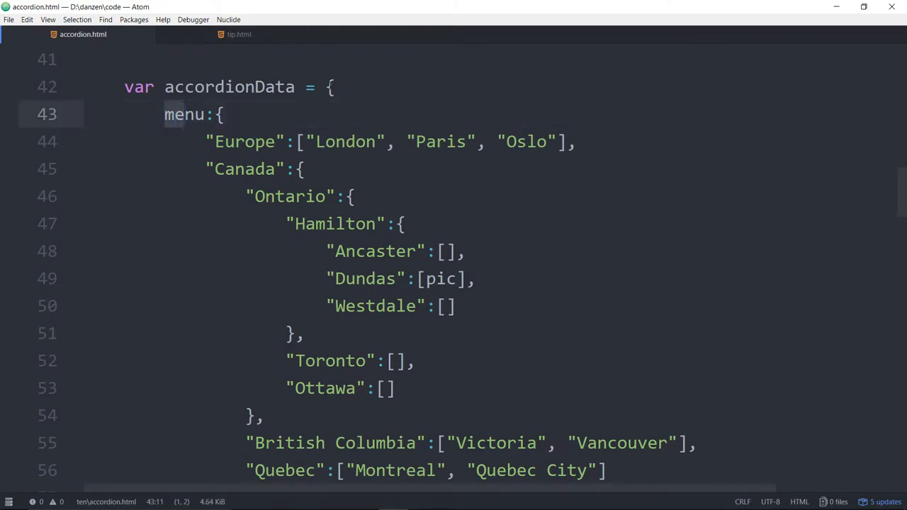
left_click(207, 142)
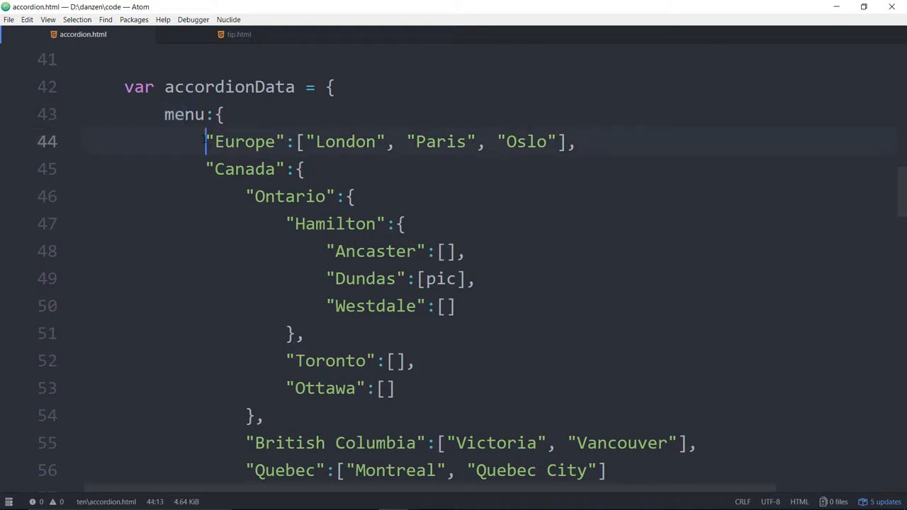
double_click(243, 142)
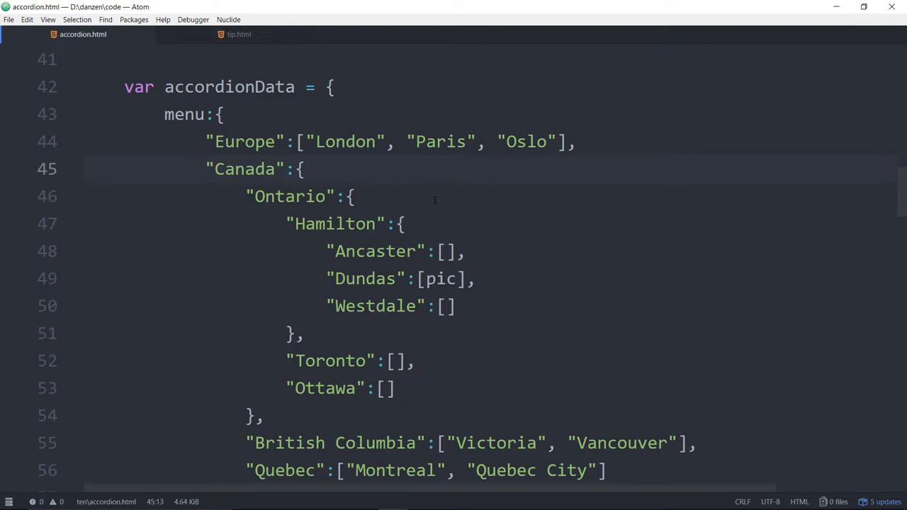
left_click(207, 169)
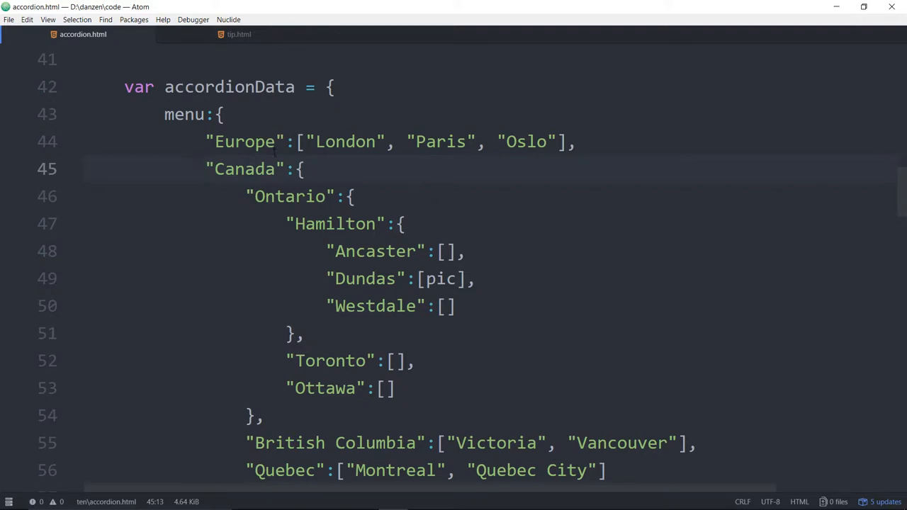
left_click(207, 168)
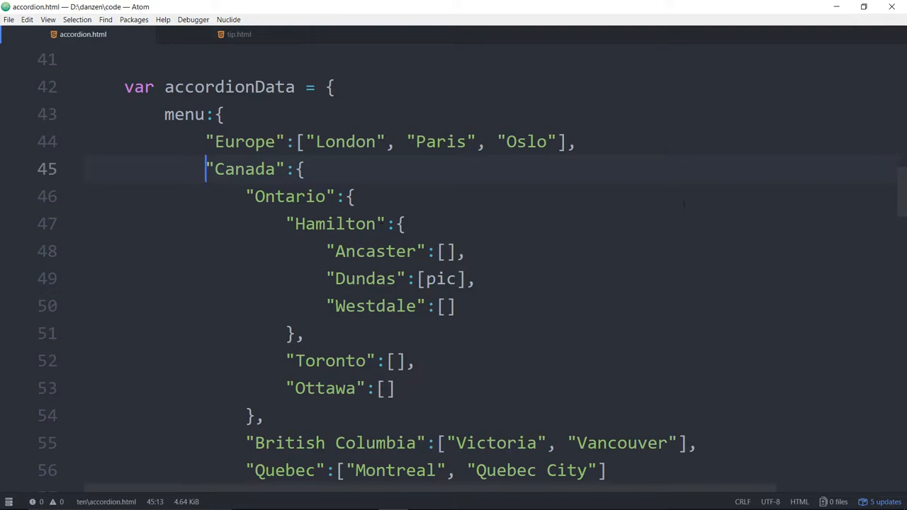
double_click(244, 142)
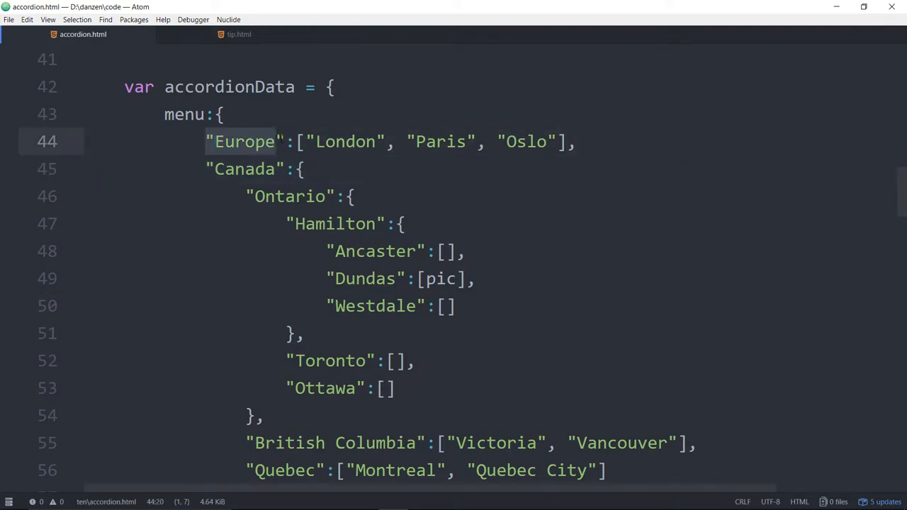
double_click(346, 142)
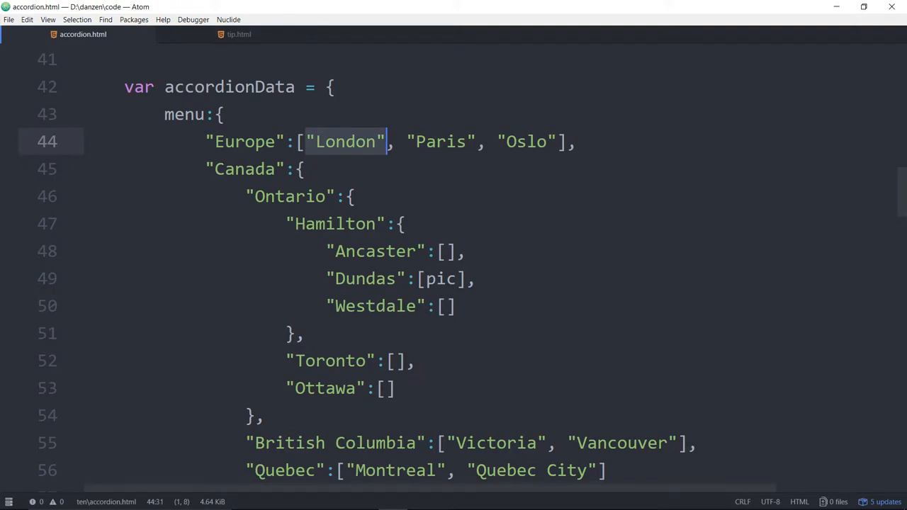
double_click(244, 168)
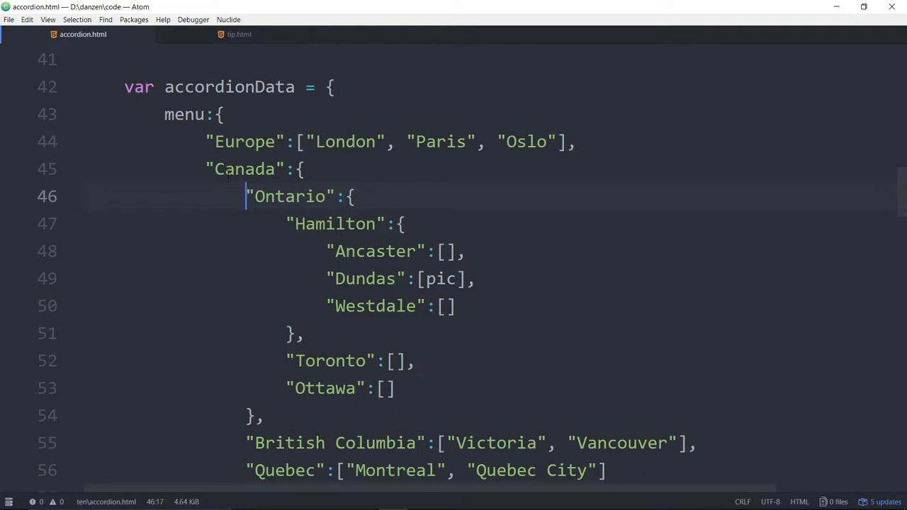
double_click(244, 168)
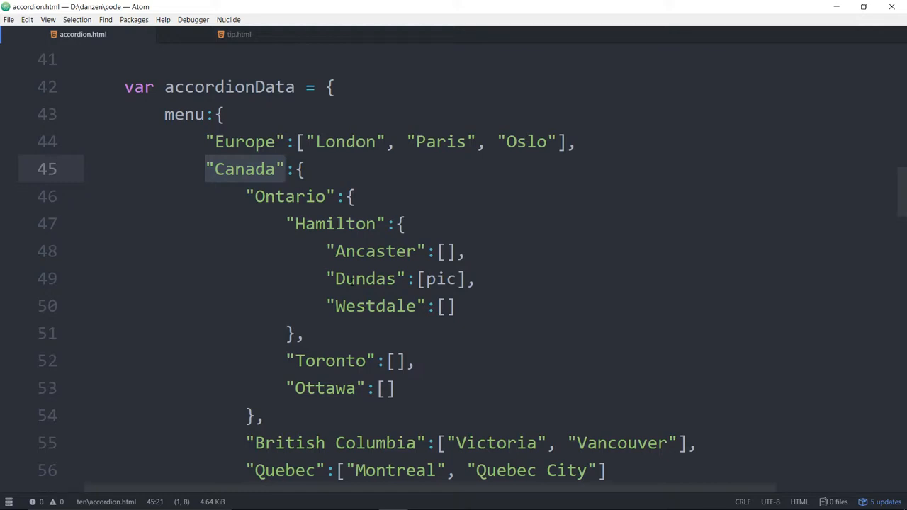
left_click(286, 169)
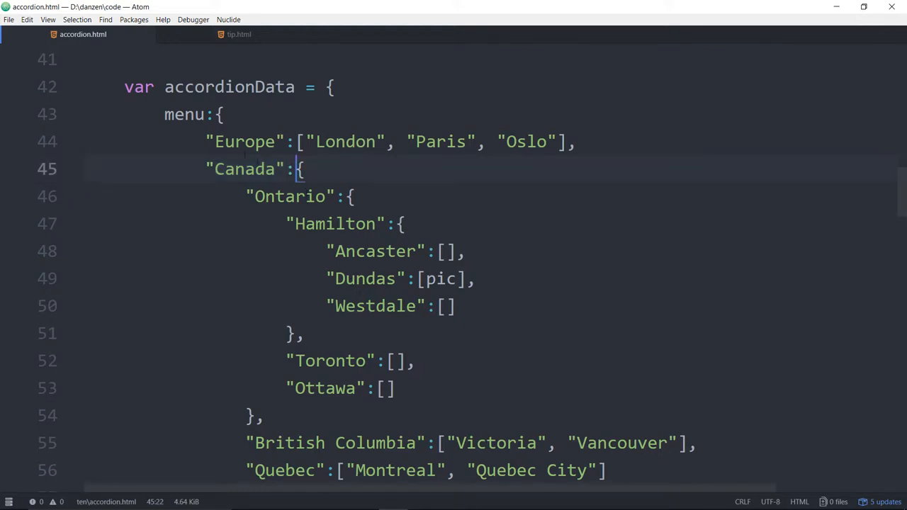
double_click(244, 142)
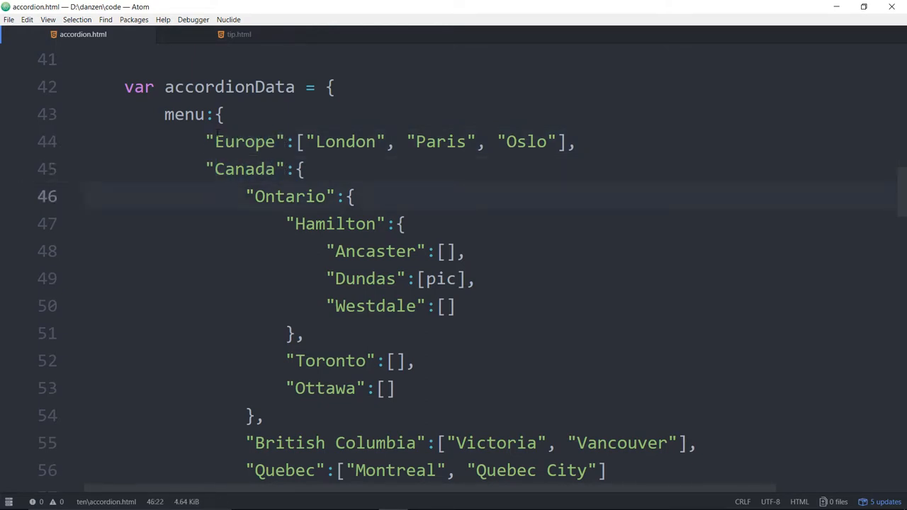
double_click(244, 141)
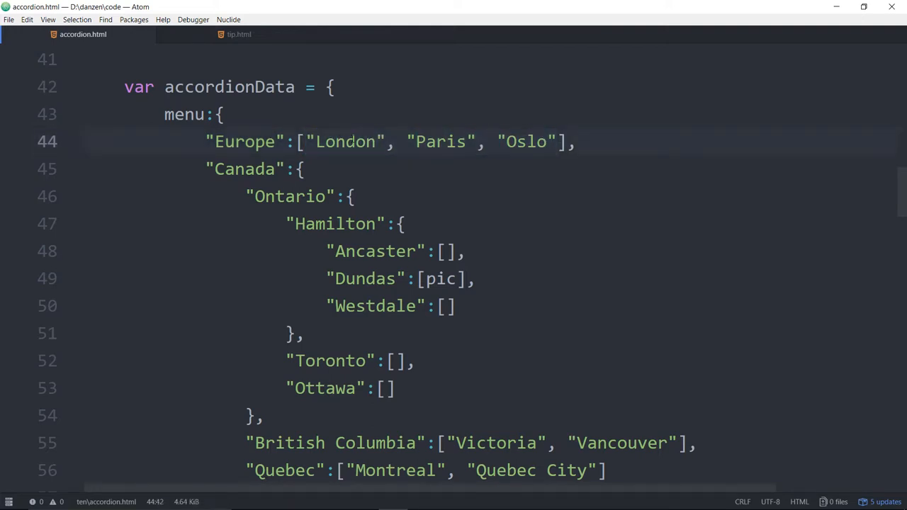
left_click_drag(306, 142, 559, 142)
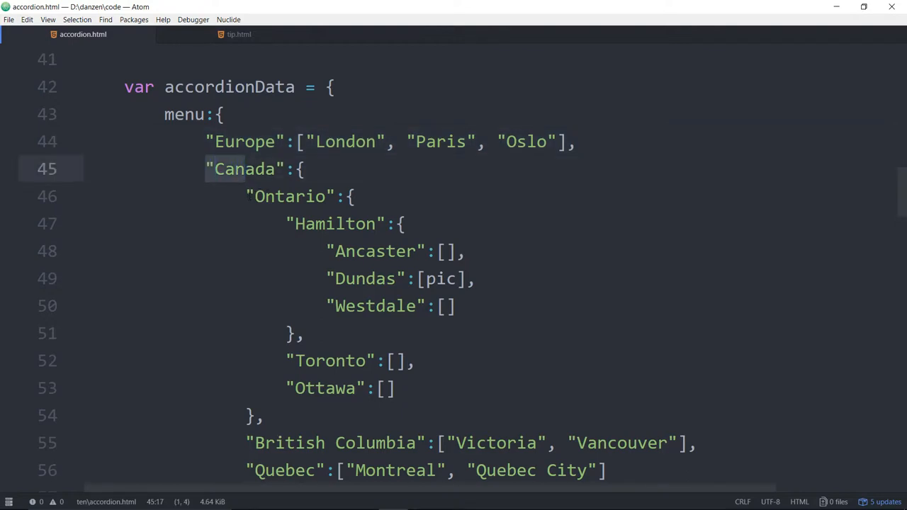
double_click(289, 196)
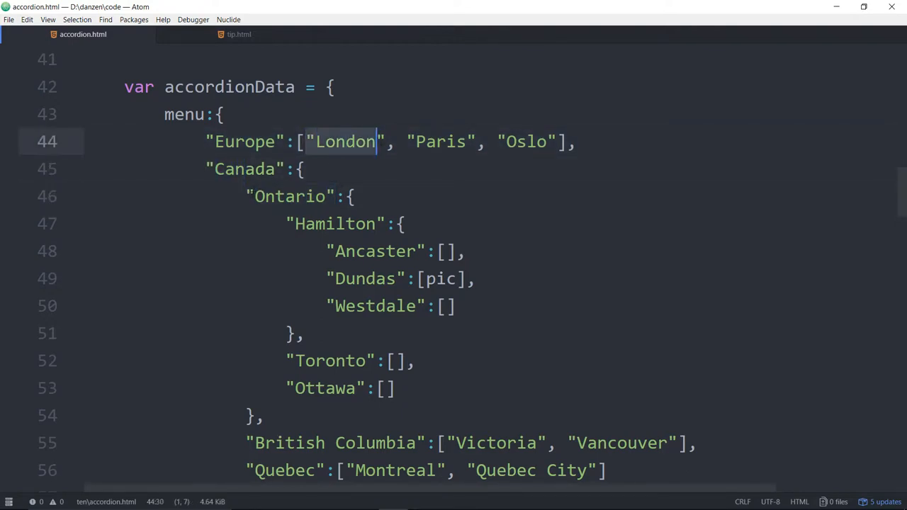
scroll("down", 3)
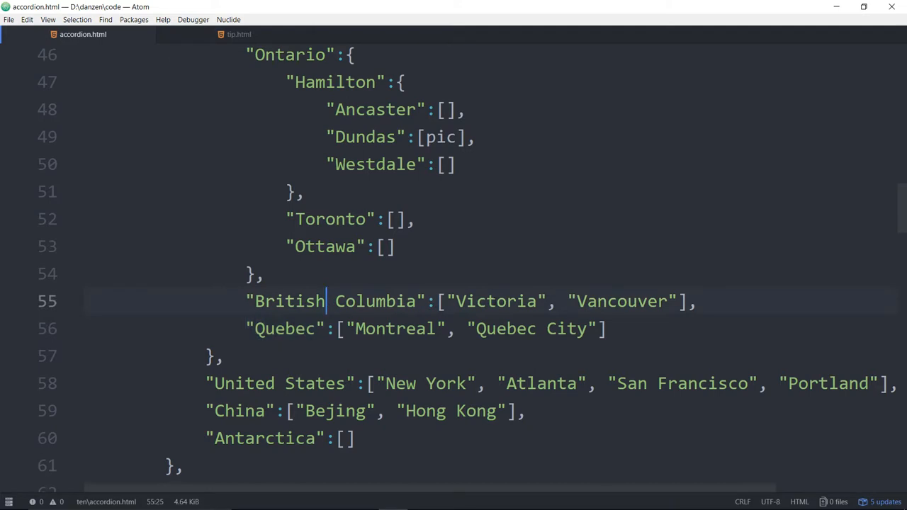
left_click_drag(445, 301, 678, 301)
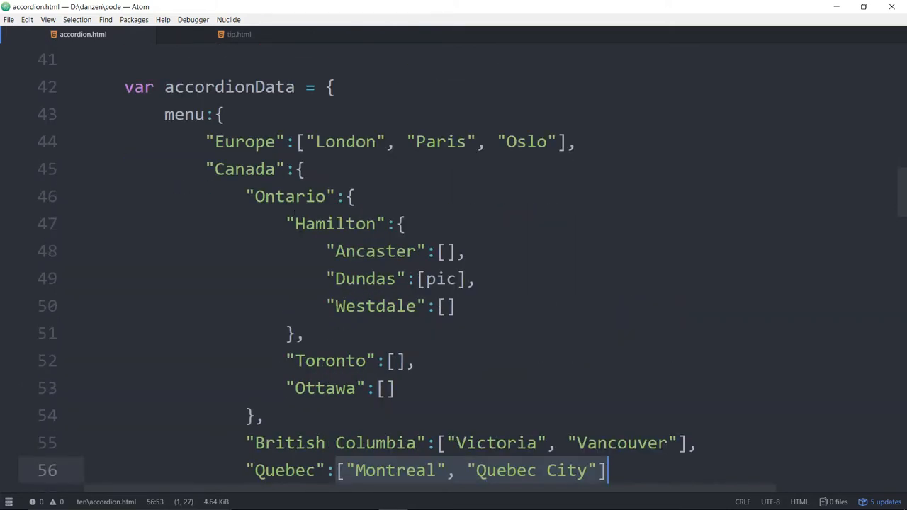
left_click(315, 142)
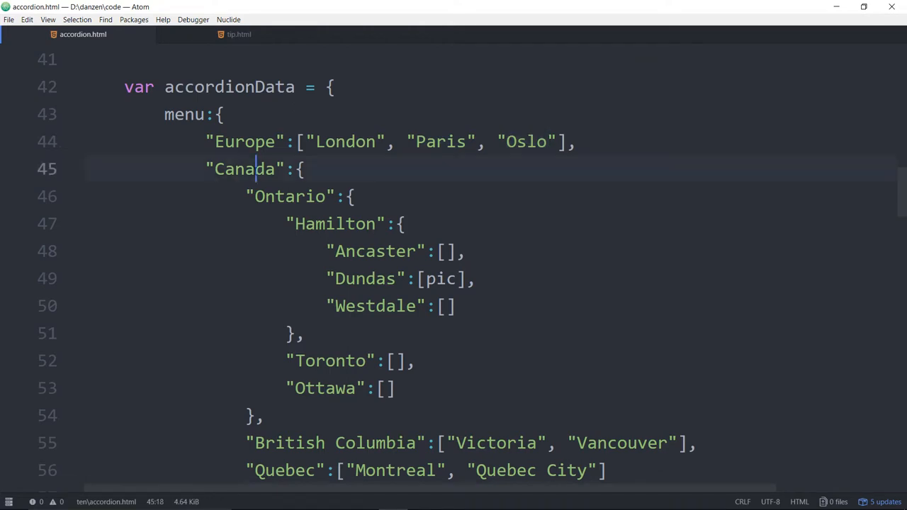
left_click(301, 169)
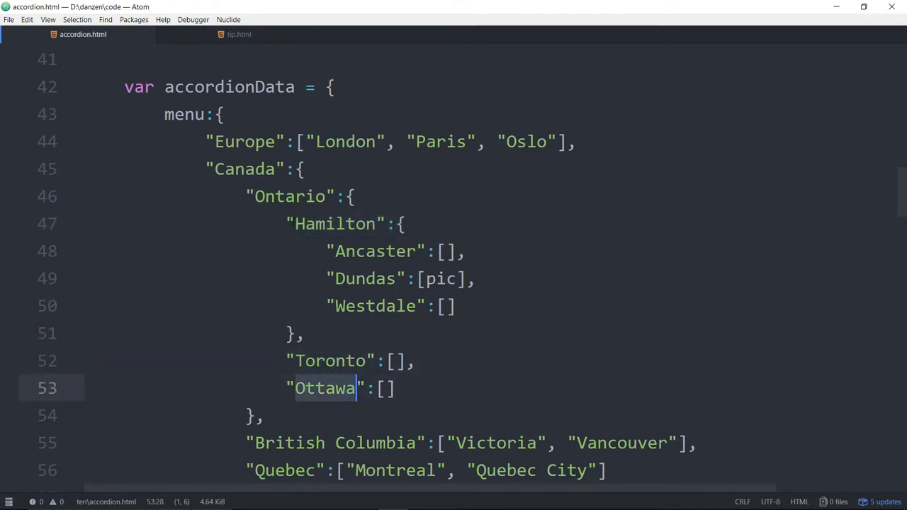
left_click(507, 141)
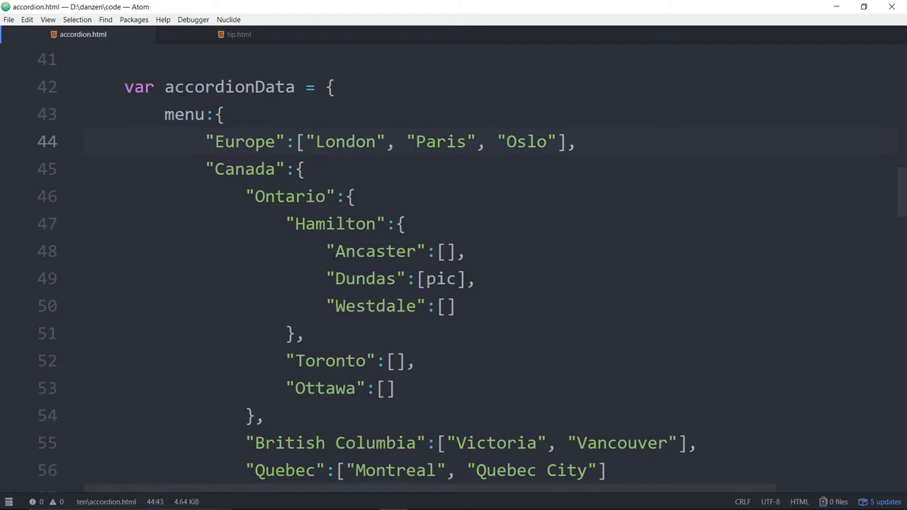
left_click_drag(329, 251, 458, 306)
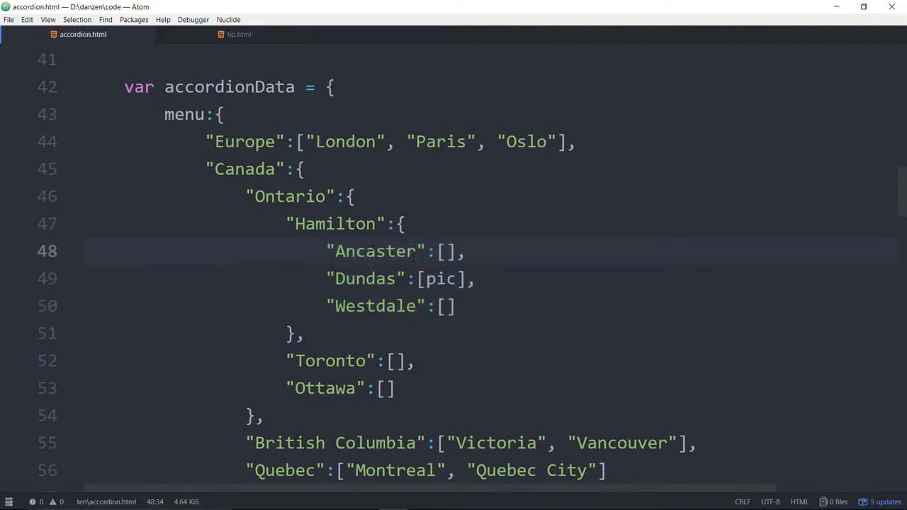
left_click(418, 278)
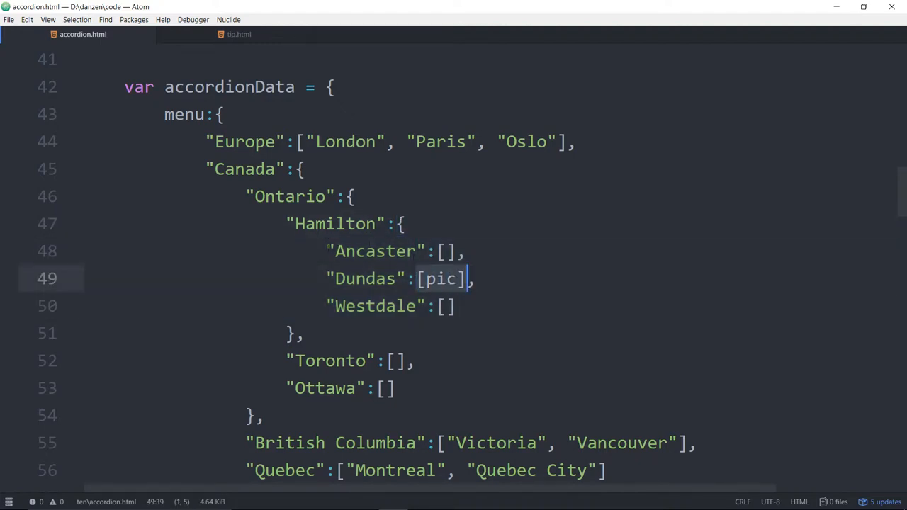
left_click(404, 224)
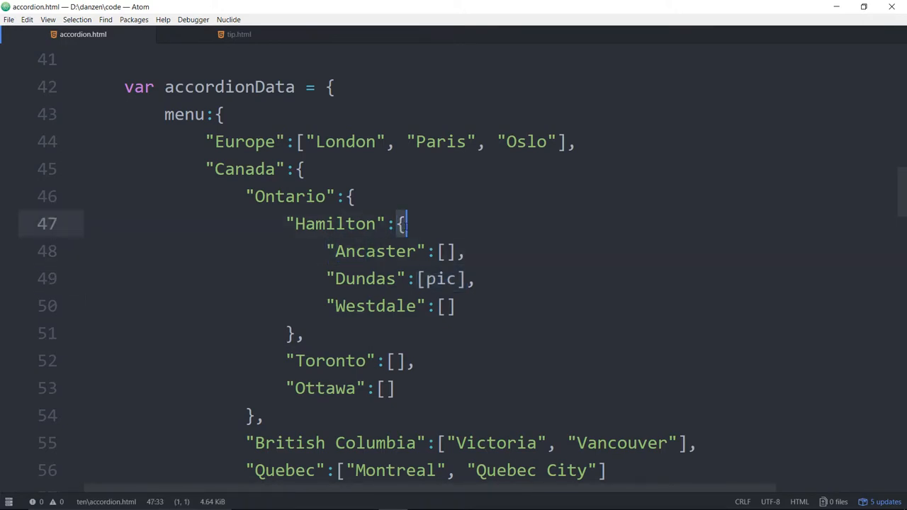
left_click(357, 251)
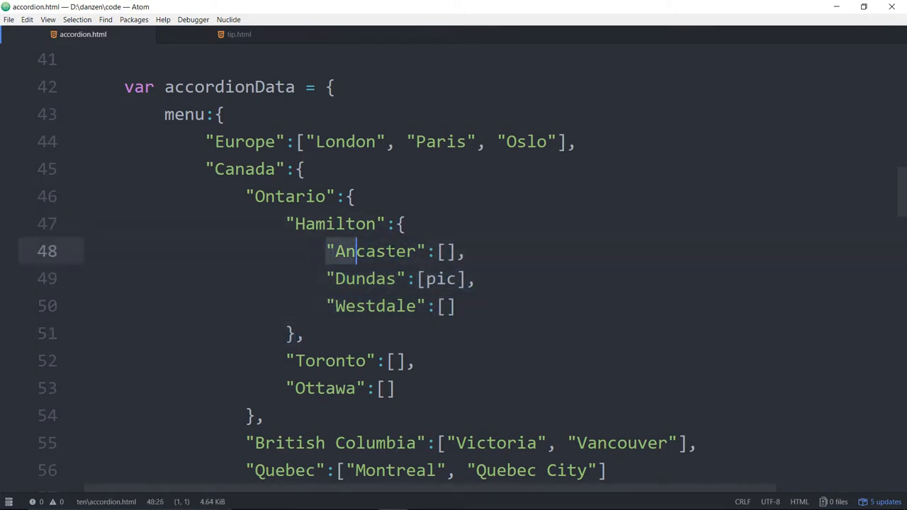
double_click(363, 278)
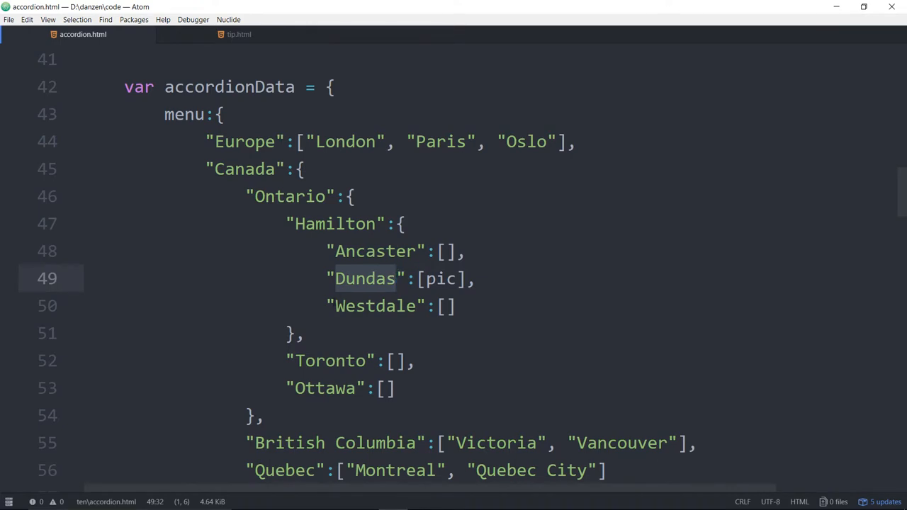
left_click(442, 251)
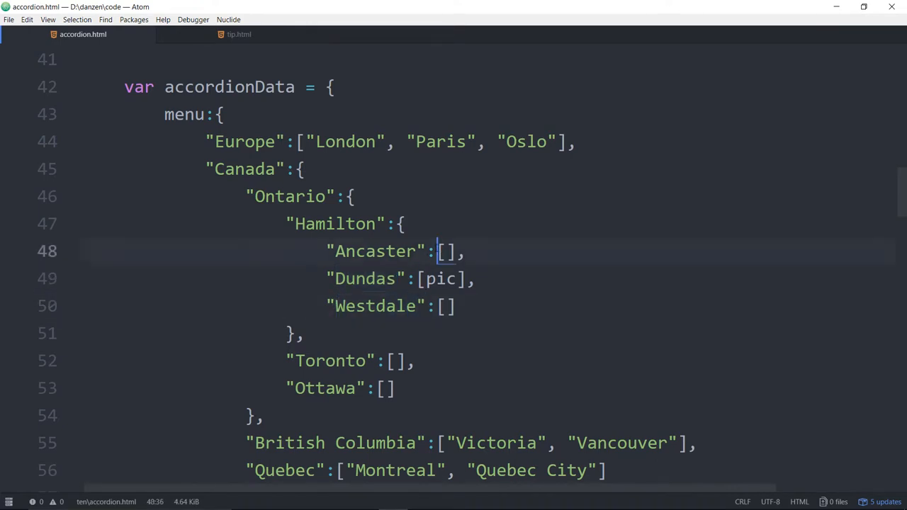
double_click(374, 251)
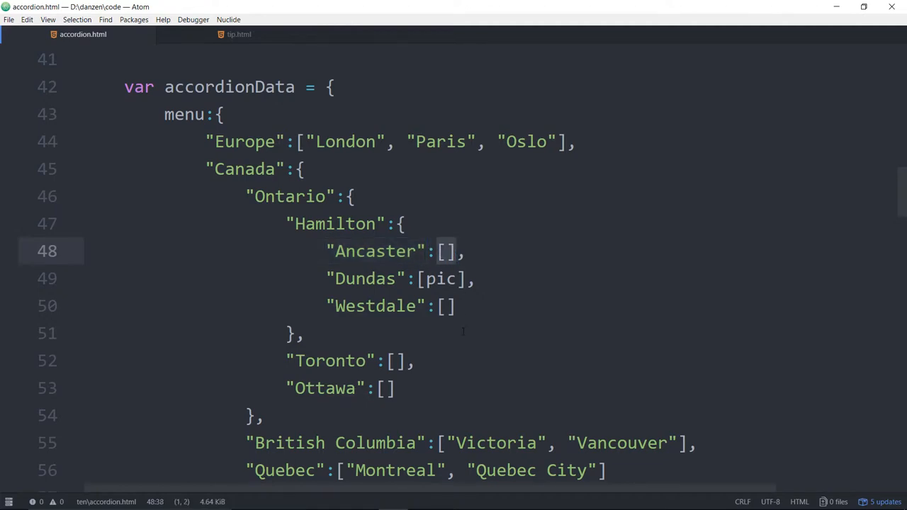
double_click(332, 141)
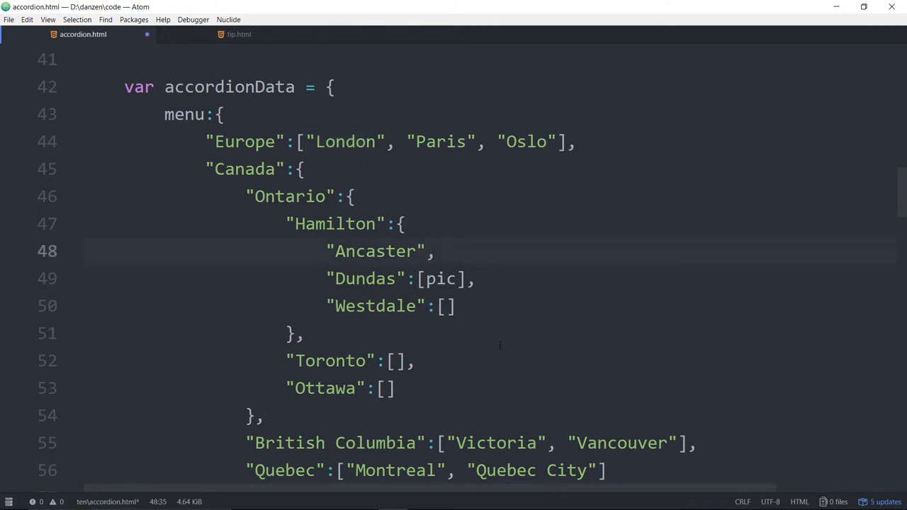
left_click(424, 251)
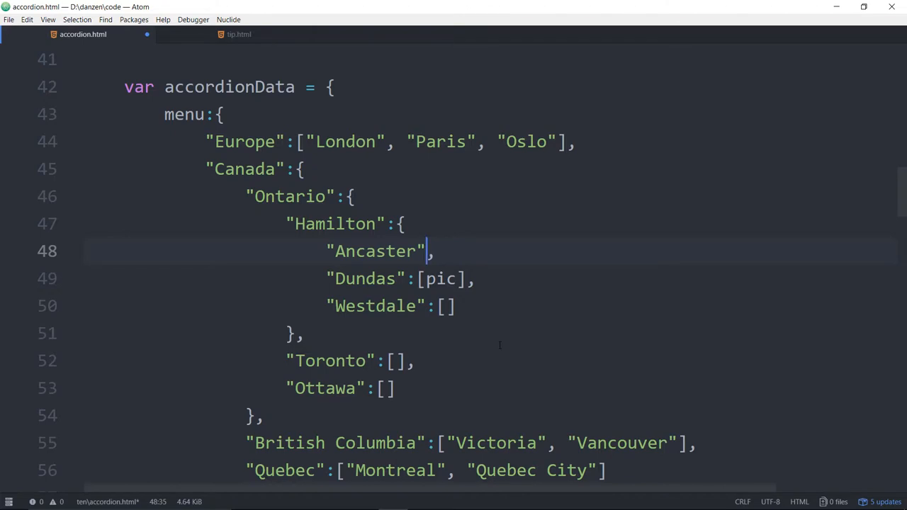
type(":[]")
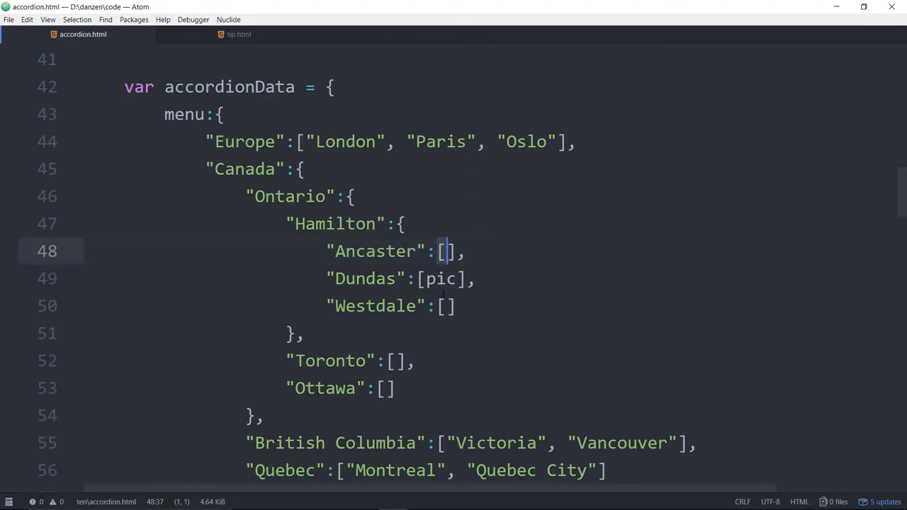
scroll("down", 3)
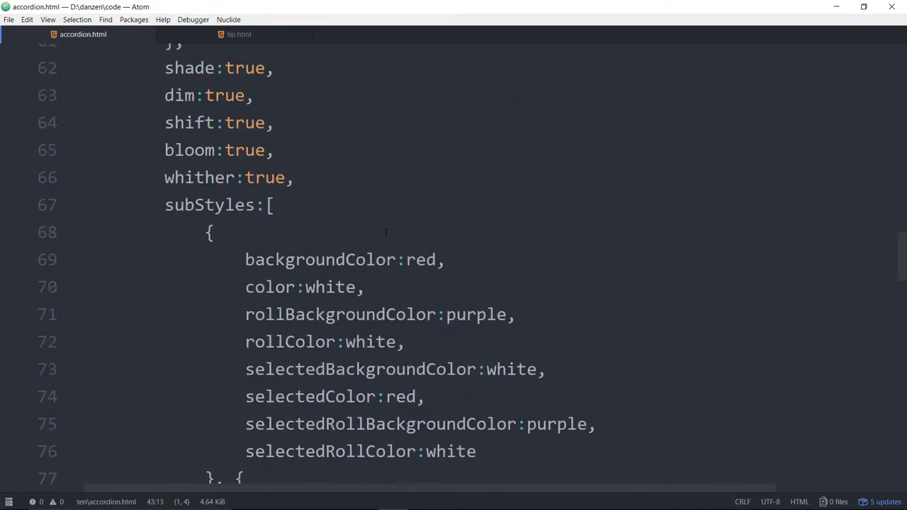
scroll("down", 3)
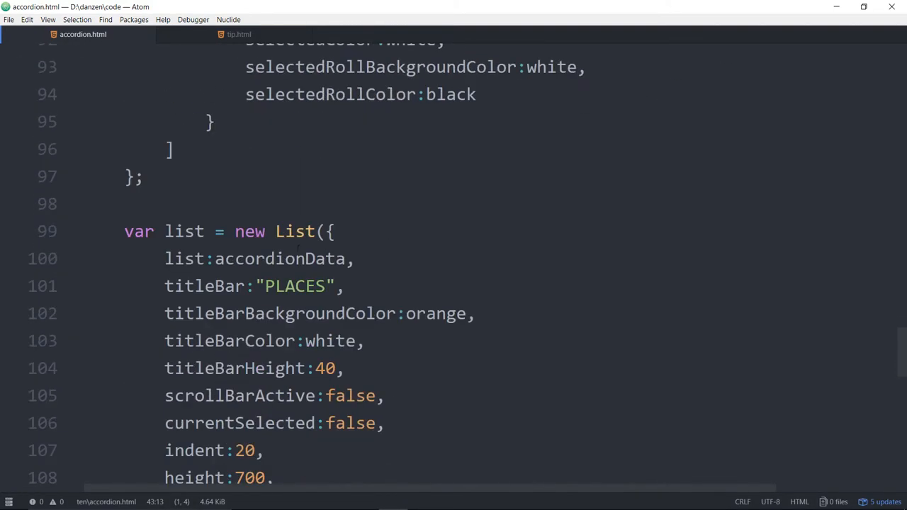
double_click(281, 258)
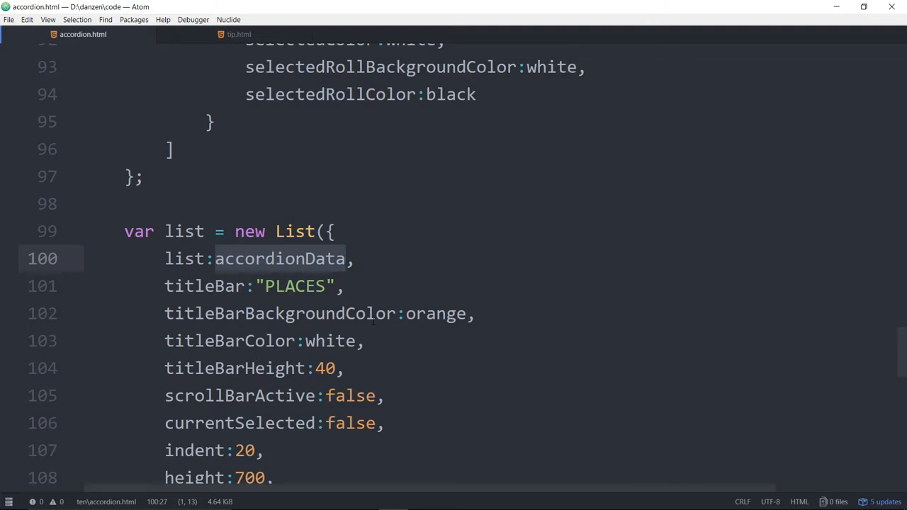
left_click(346, 258)
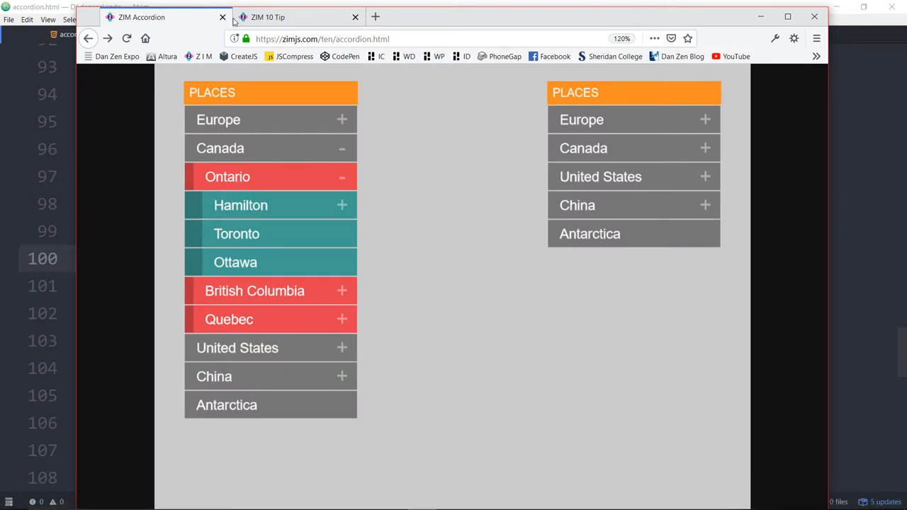
mouse_move(203, 57)
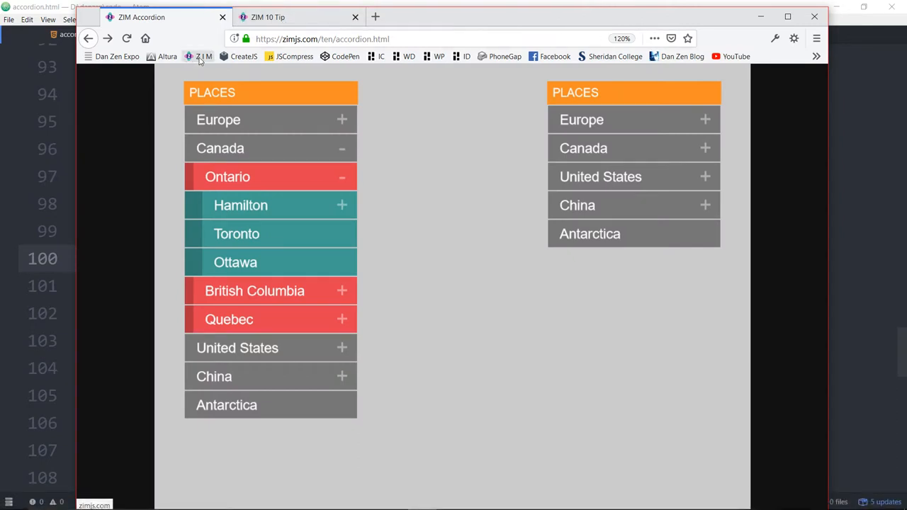
- Go to the ZIM website to reach the Docs entry for List
left_click(426, 40)
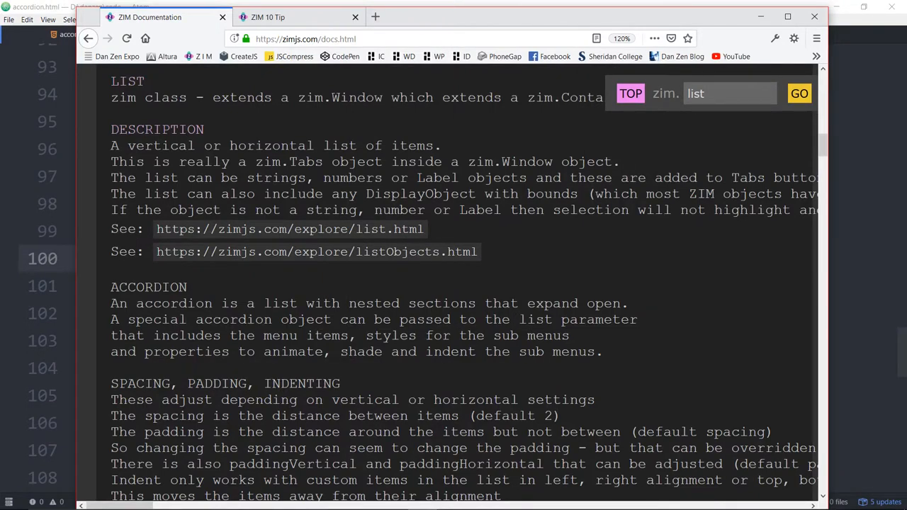
- Highlight the accordion-object sentence, review List parameters and select the Hierarchy reference
left_click_drag(195, 319, 519, 319)
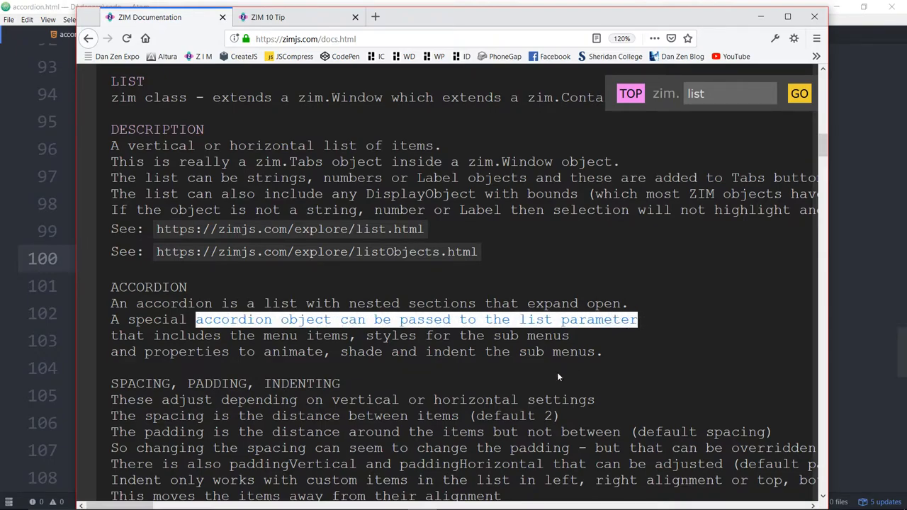
scroll("down", 3)
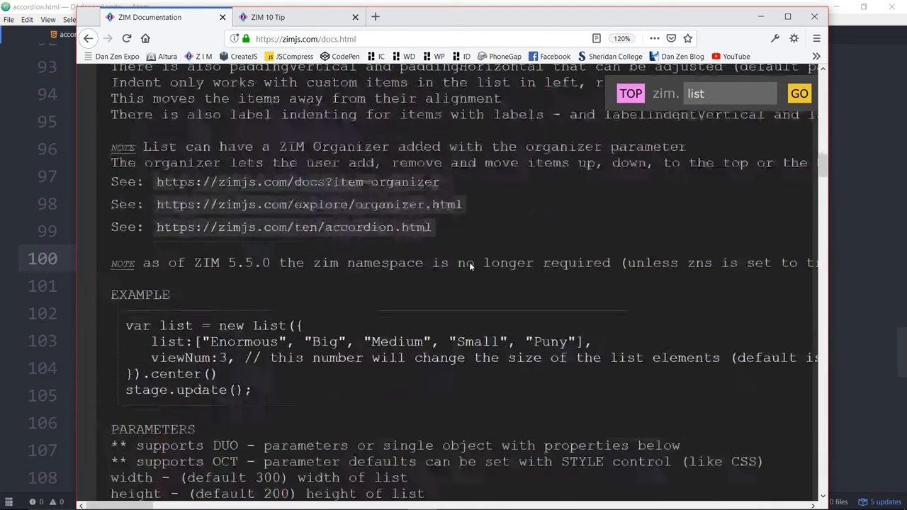
scroll("down", 3)
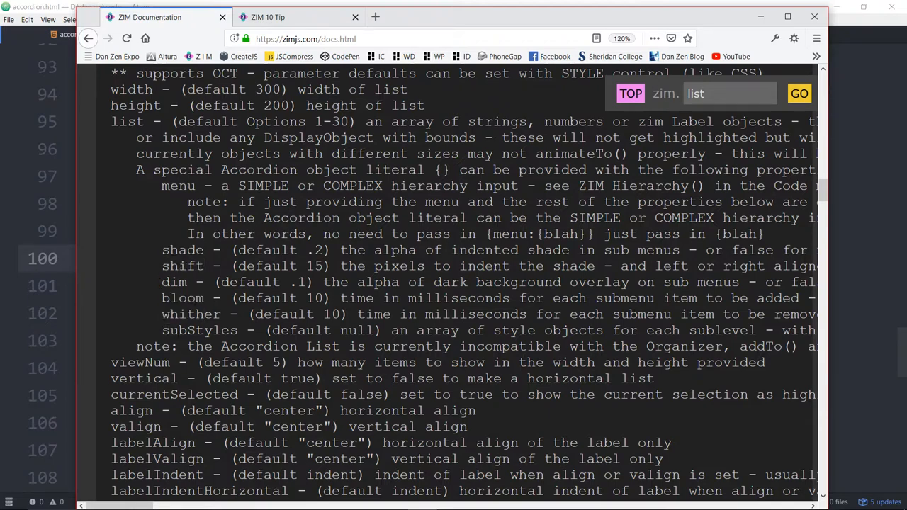
double_click(200, 330)
type("hier")
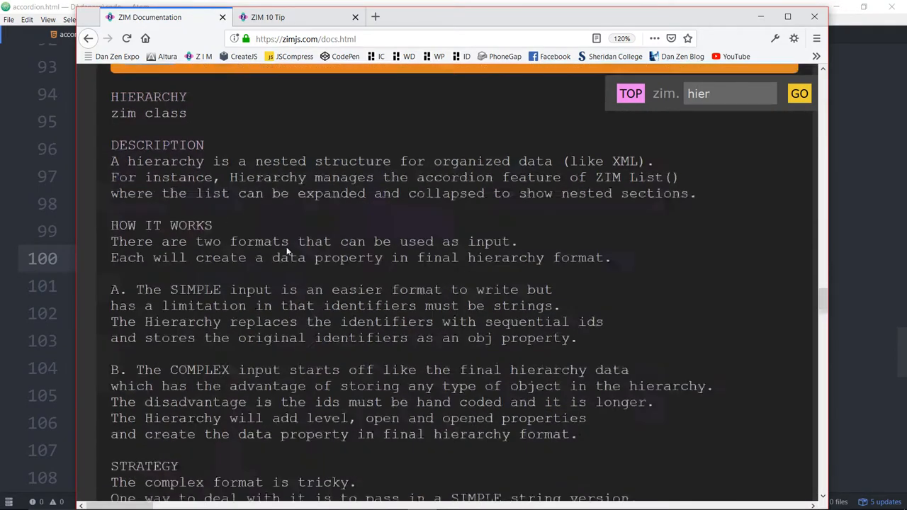
scroll("down", 3)
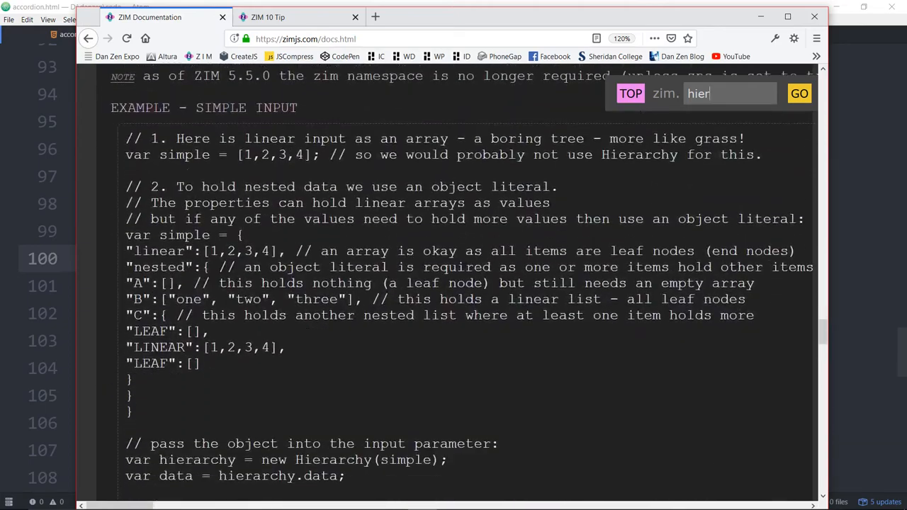
scroll("down", 3)
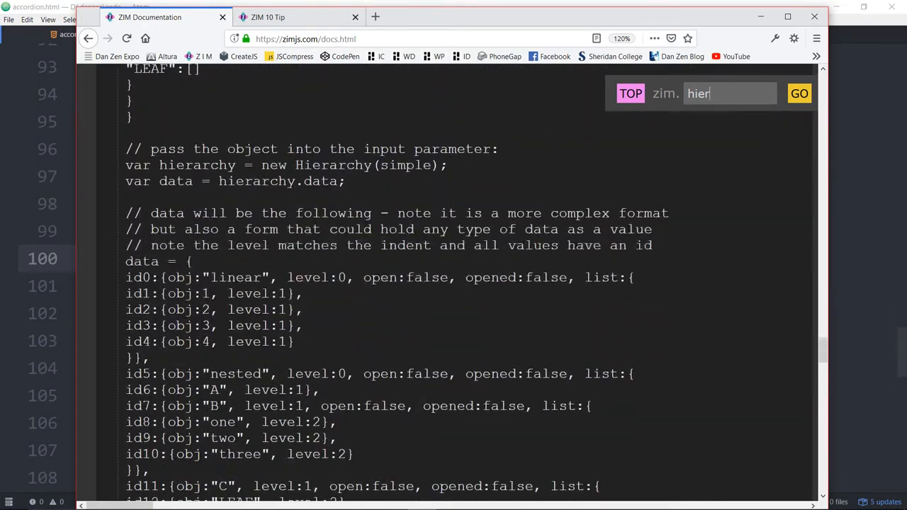
scroll("down", 3)
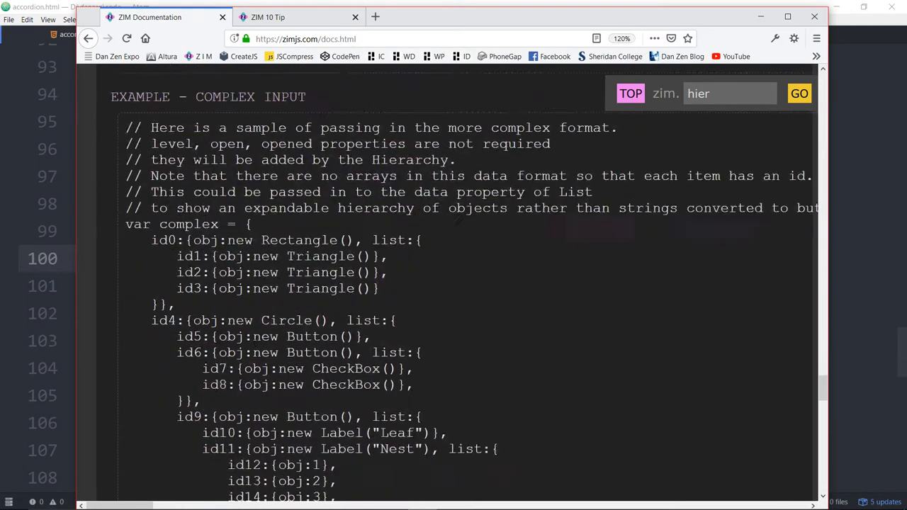
scroll("down", 3)
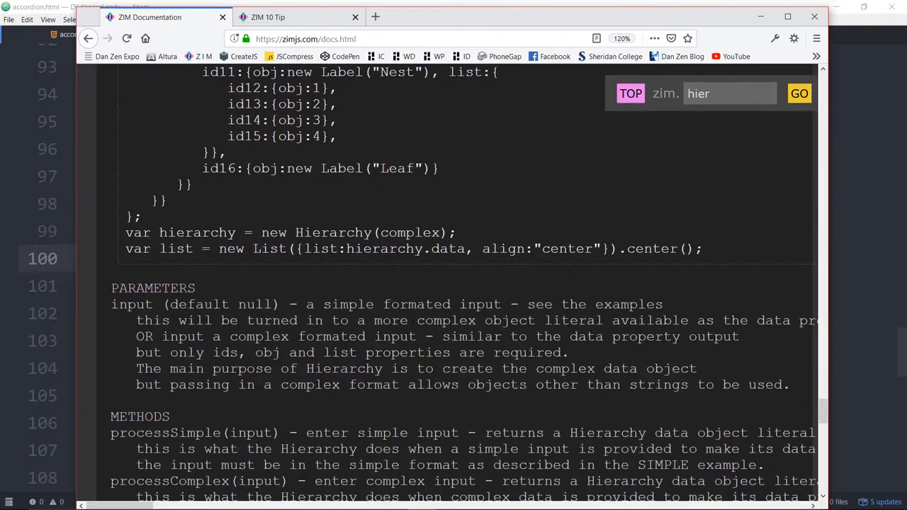
scroll("down", 3)
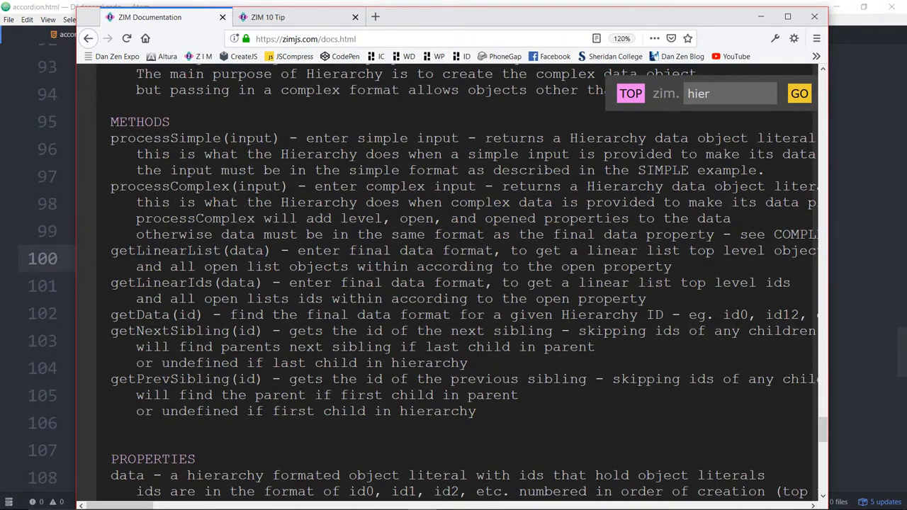
double_click(191, 332)
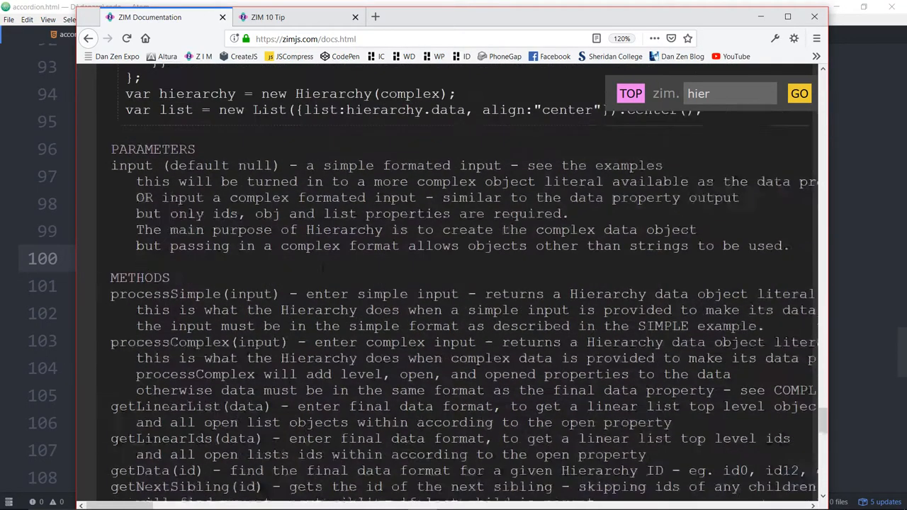
scroll("down", 3)
type("tip")
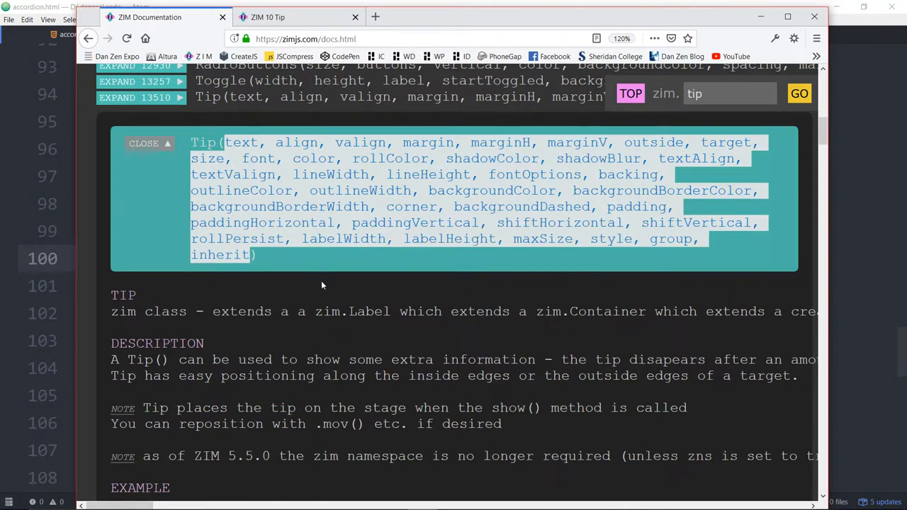
- Highlight the full Tip parameter signature in the docs
left_click_drag(334, 141, 524, 142)
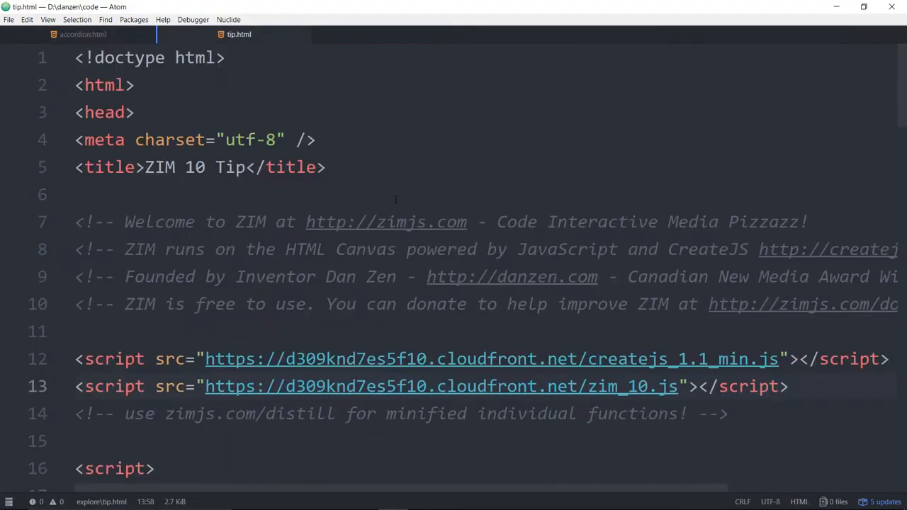
- Open tip.html in the browser and tap the black circle to test the tip
right_click(641, 385)
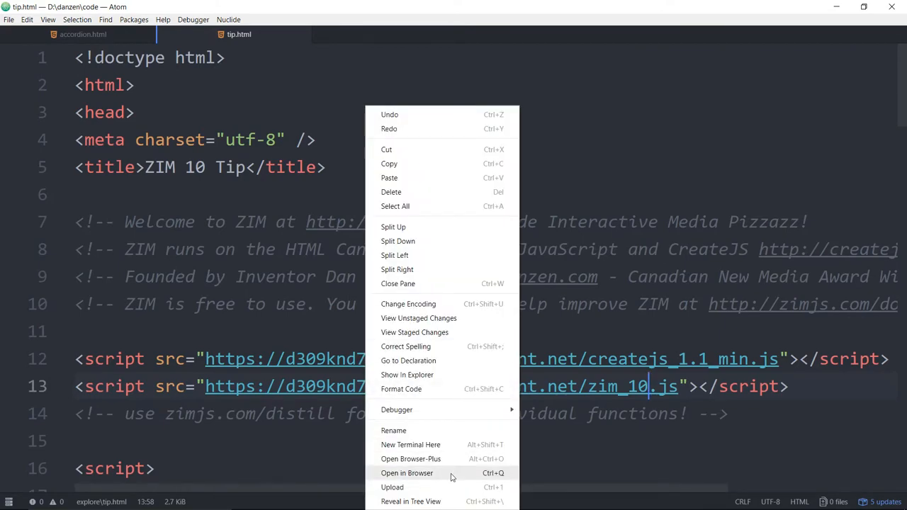
left_click(406, 474)
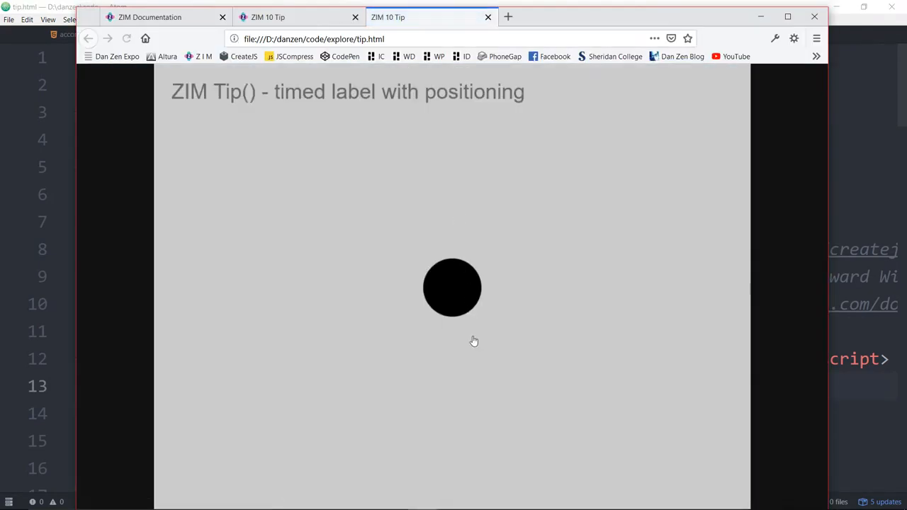
left_click(452, 286)
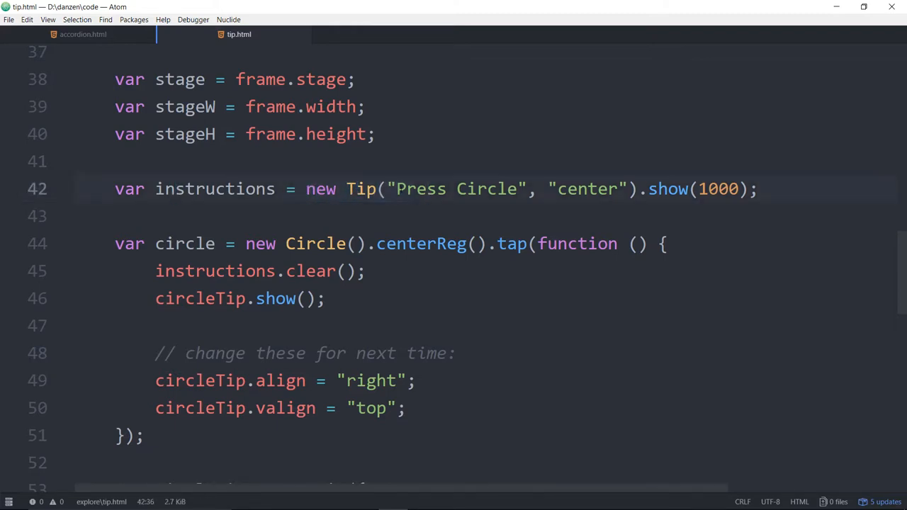
- Give the instructions tip a "bottom" alignment and a 1000 show delay on line 42
double_click(587, 189)
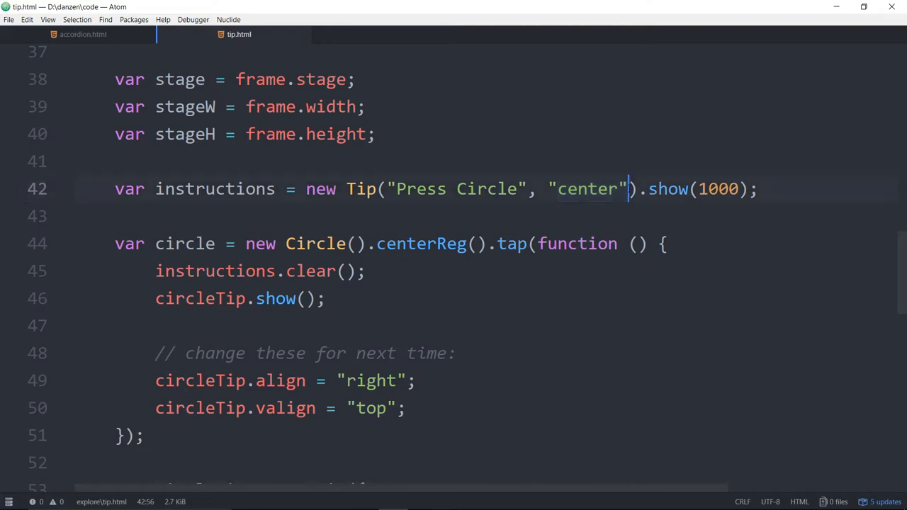
double_click(587, 189)
type(", \"")
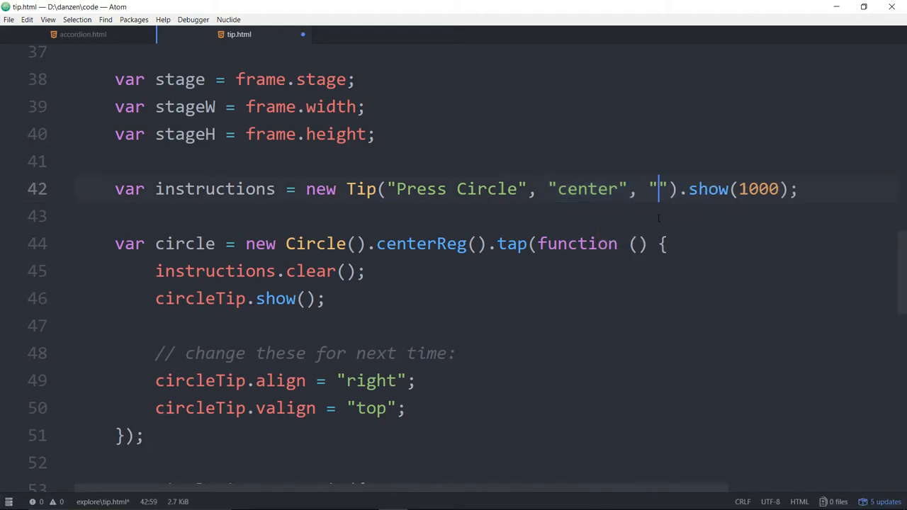
type("bottom")
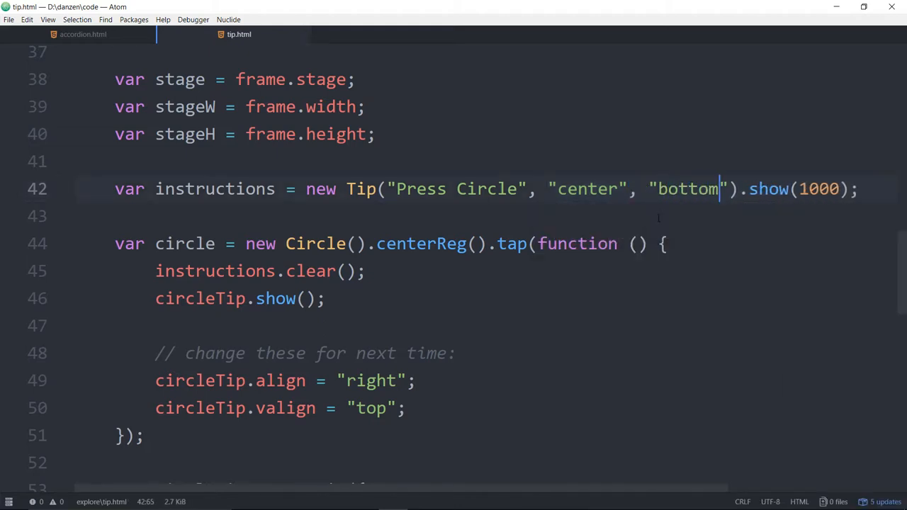
double_click(686, 188)
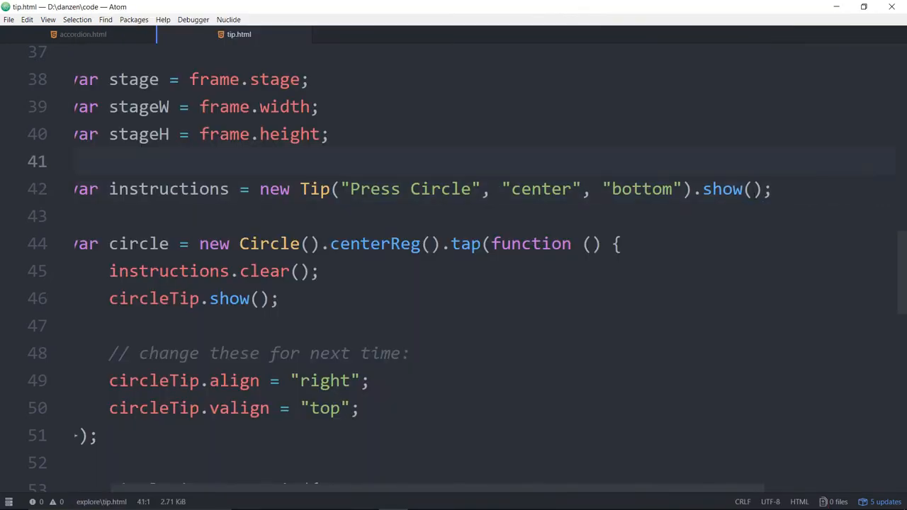
type("1")
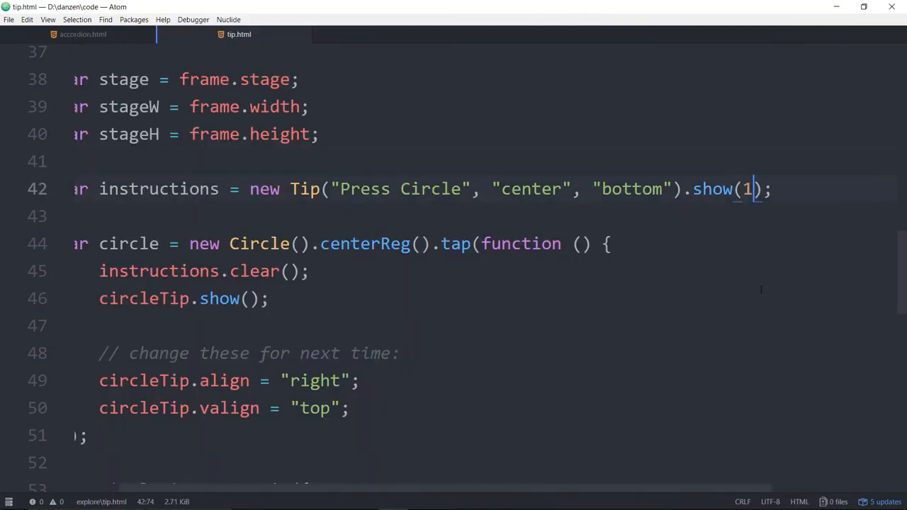
type("00=")
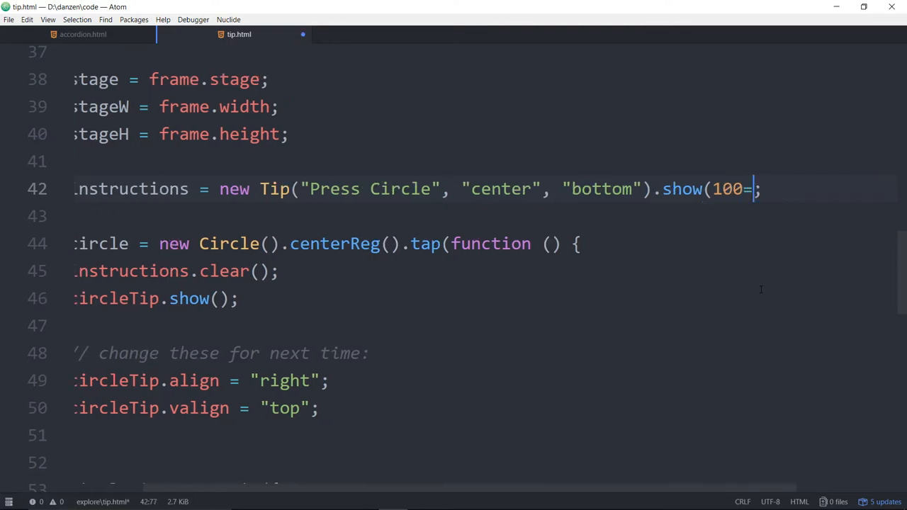
type("00)")
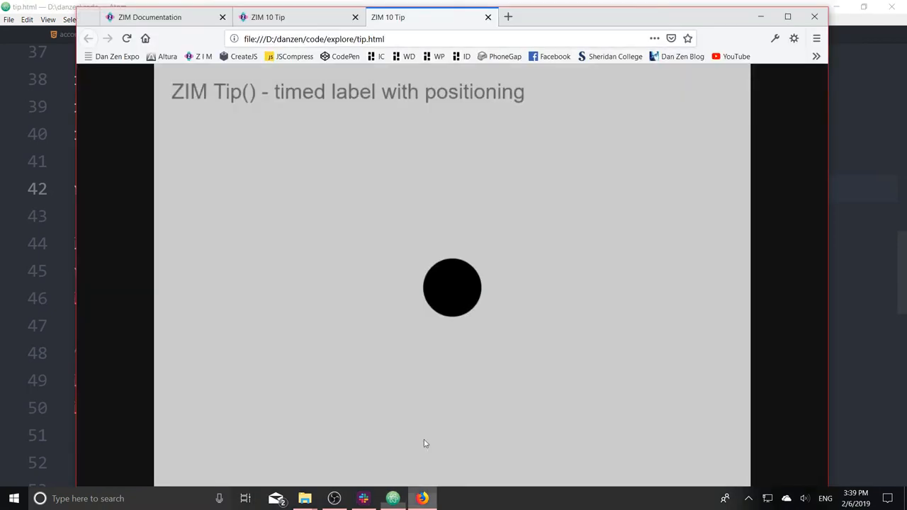
mouse_move(474, 428)
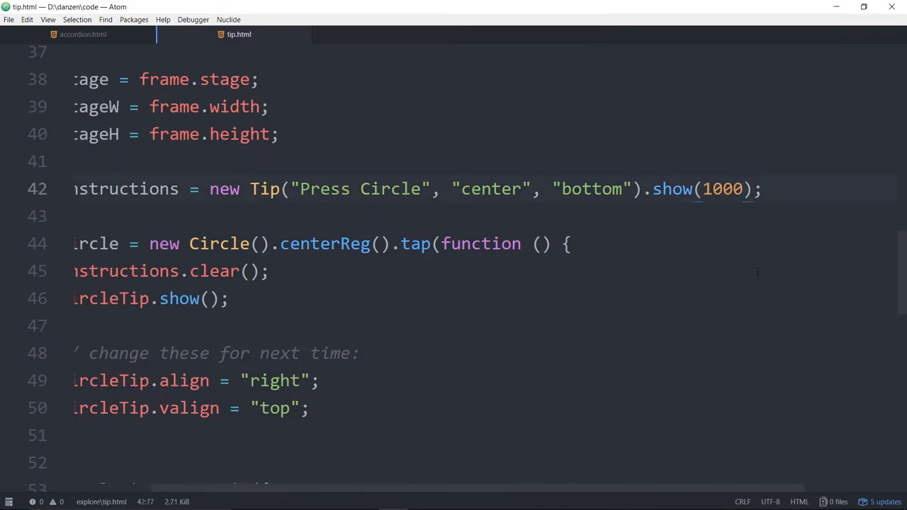
type(", 500")
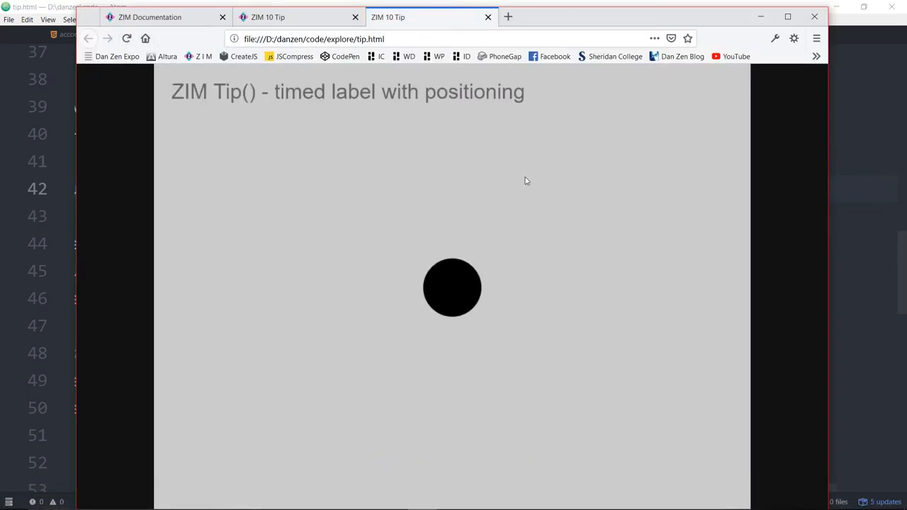
- Reload tip.html in Chrome to test the changes
left_click(128, 38)
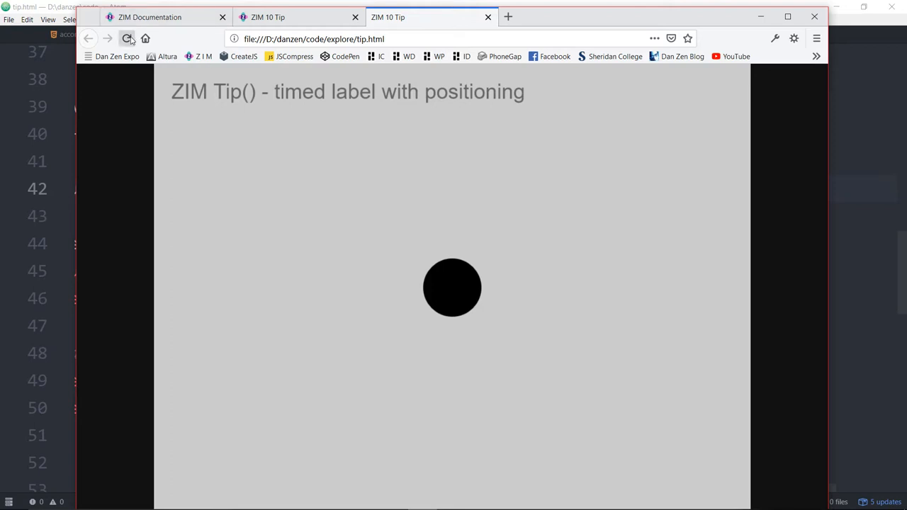
left_click(128, 38)
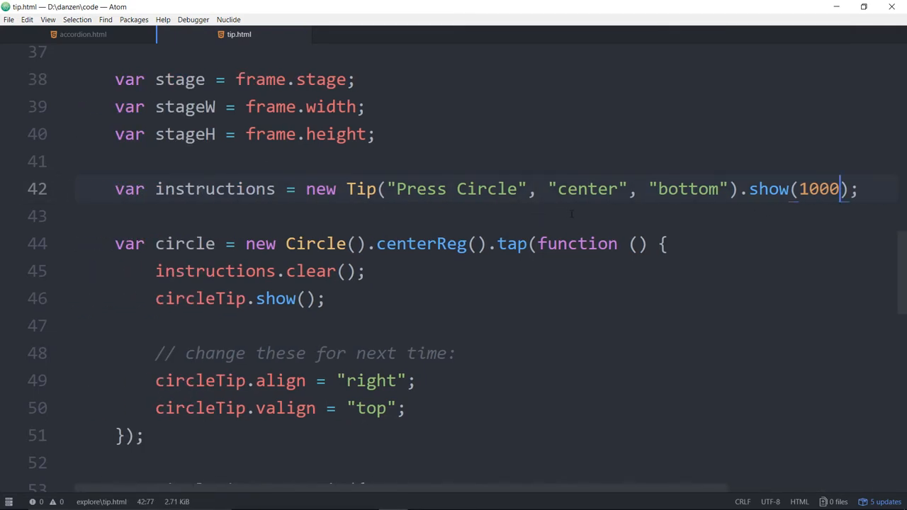
- Reposition the instructions tip to "right", "top" on line 42
double_click(686, 188)
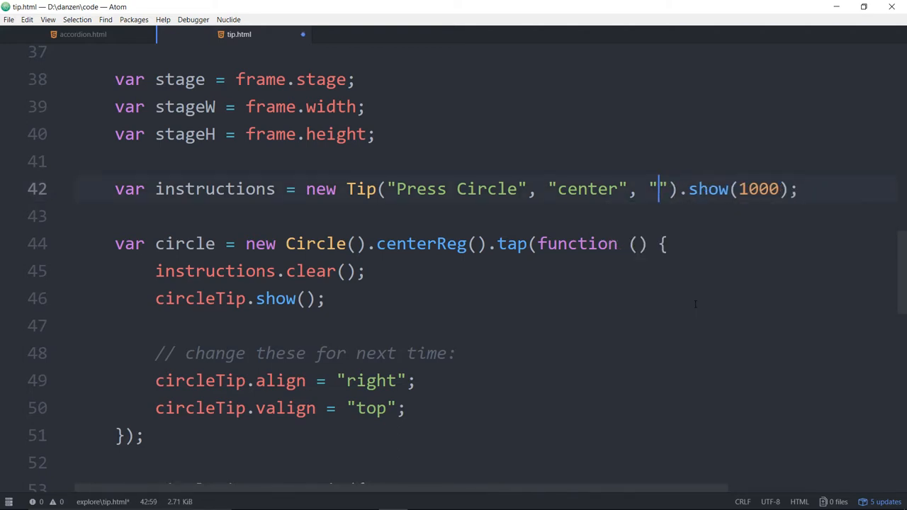
type("top")
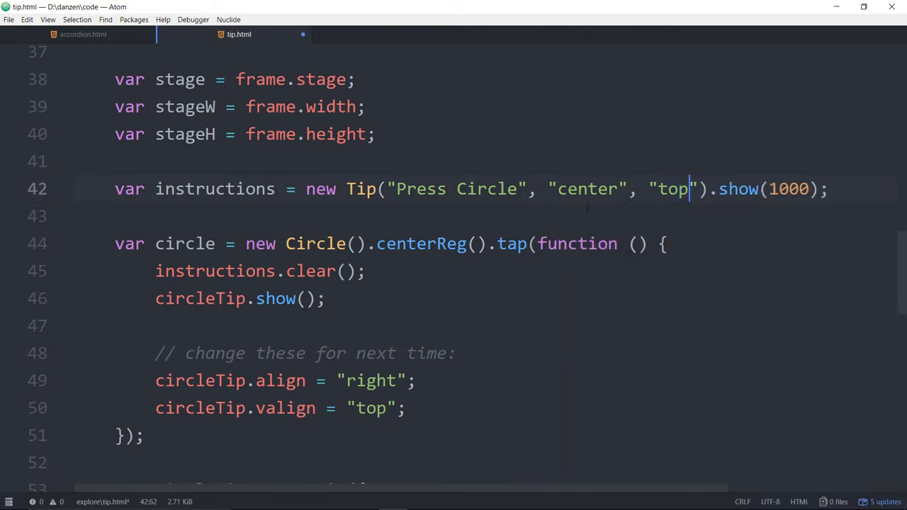
type("right")
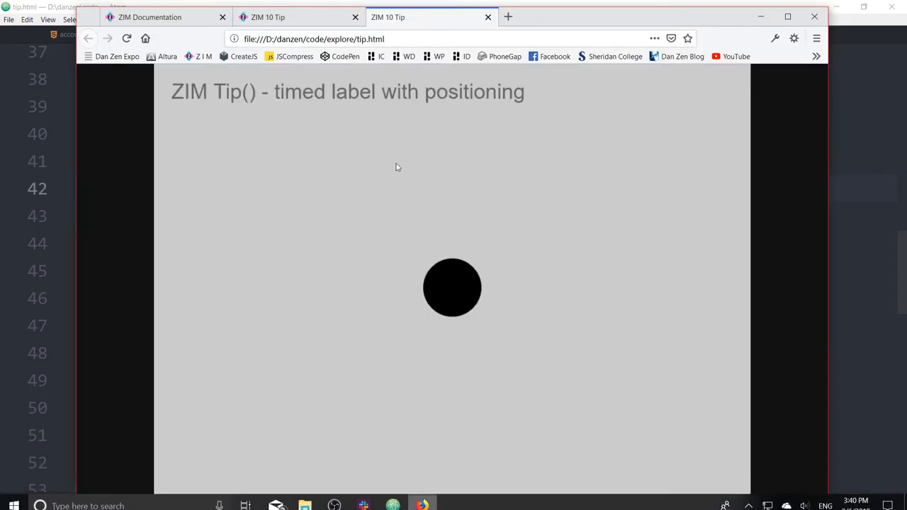
mouse_move(317, 235)
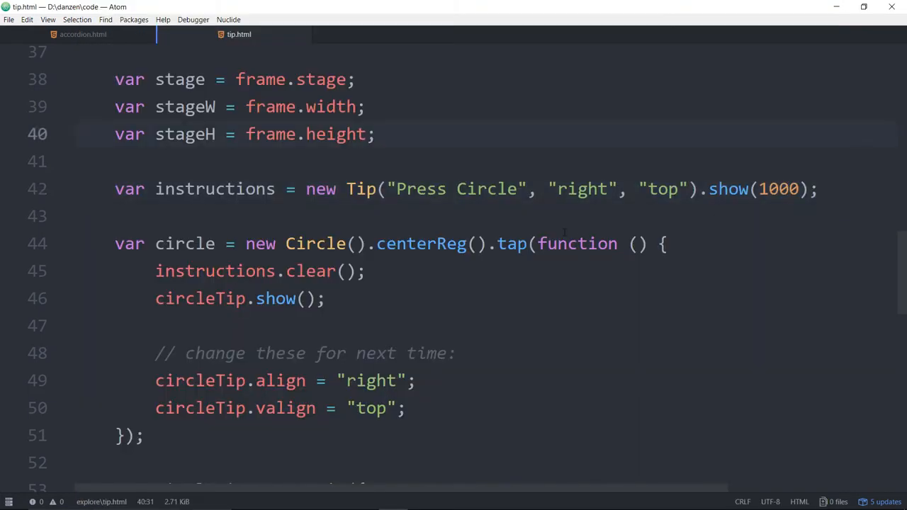
scroll("down", 3)
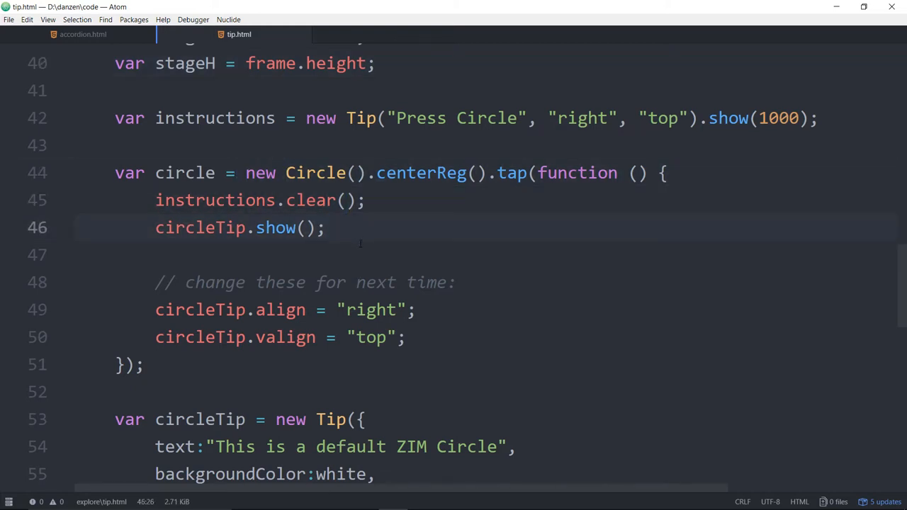
left_click(324, 226)
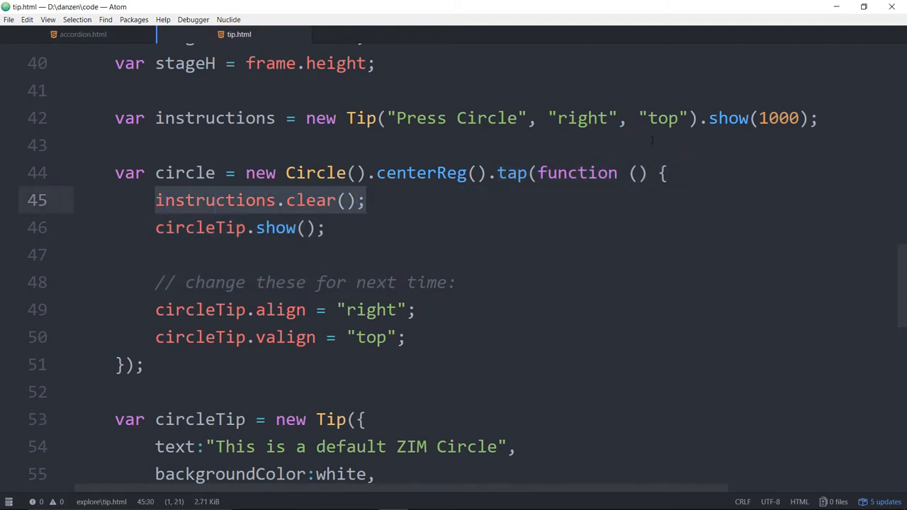
left_click(759, 118)
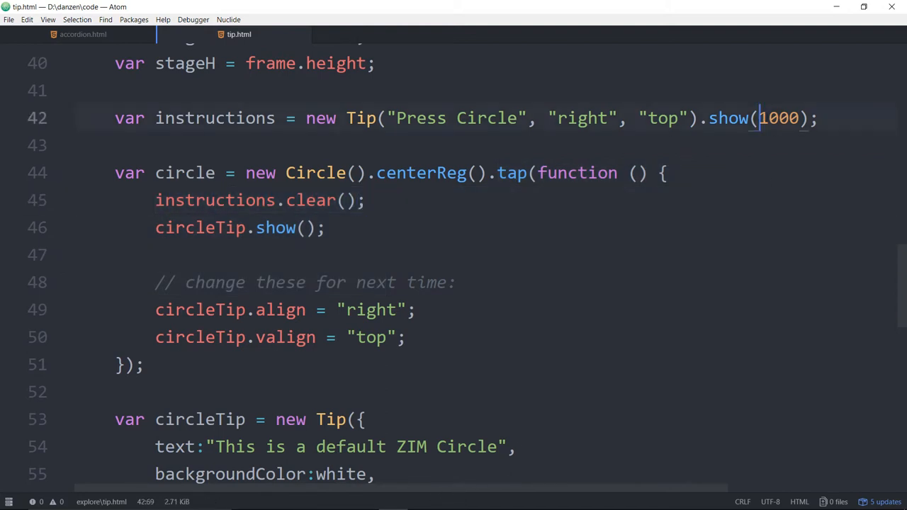
left_click(238, 200)
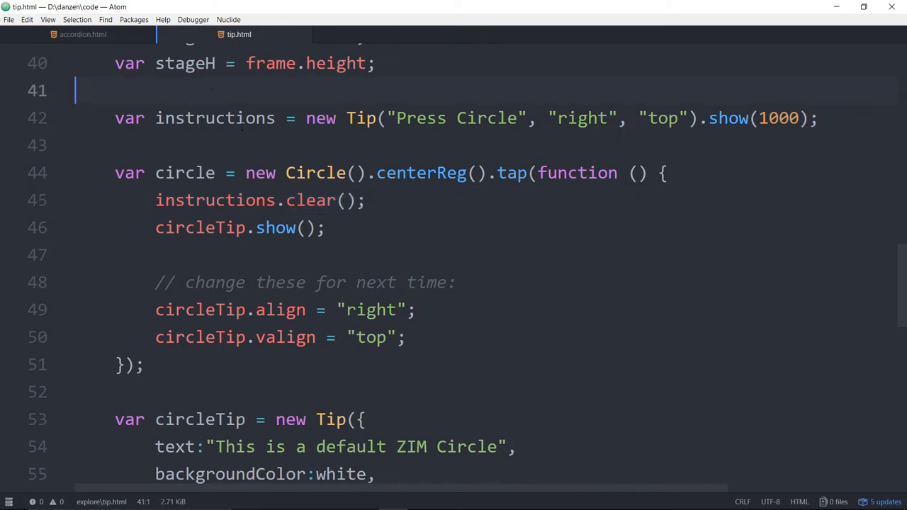
left_click(186, 200)
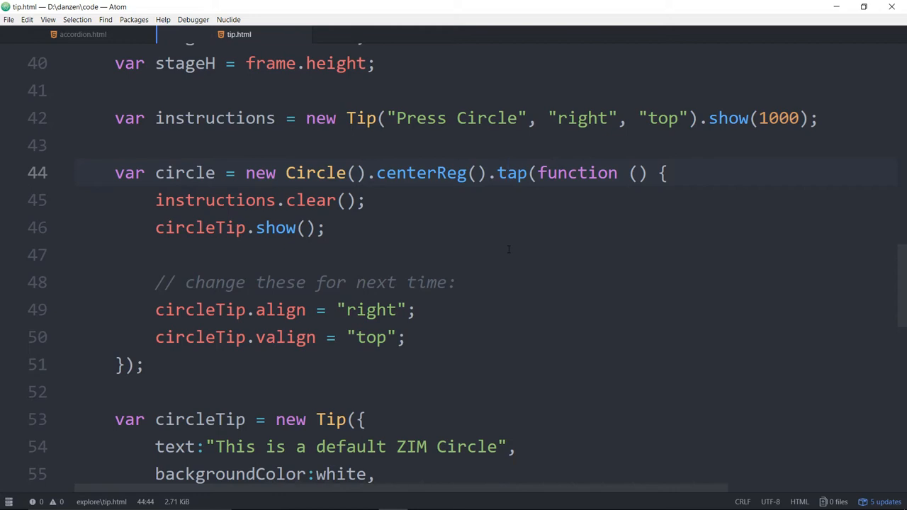
left_click(508, 173)
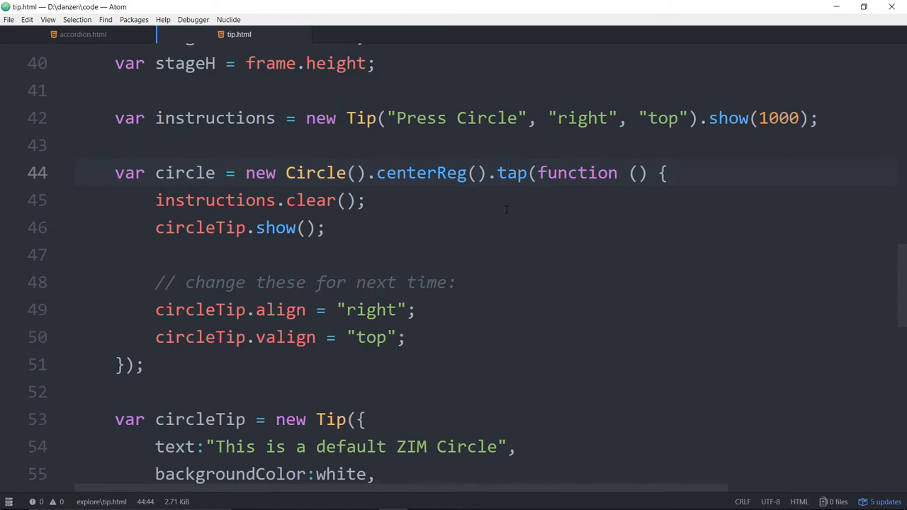
left_click(507, 172)
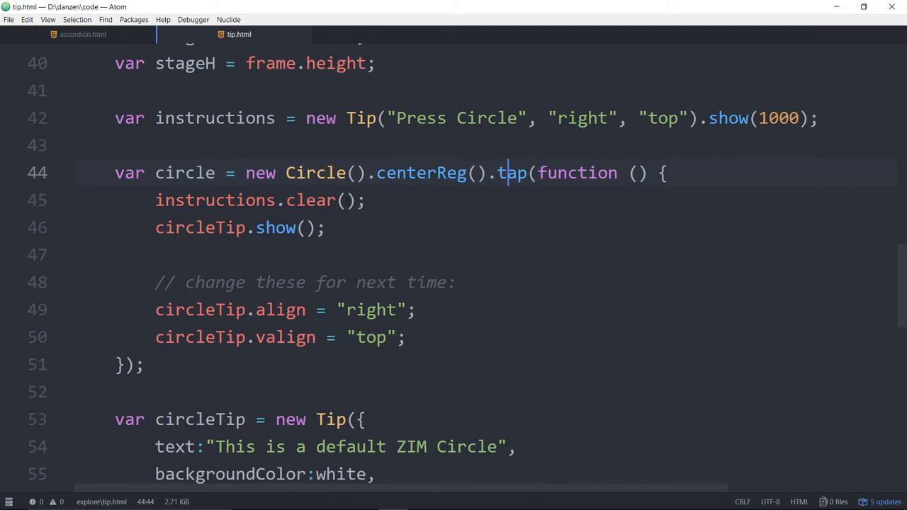
left_click(347, 200)
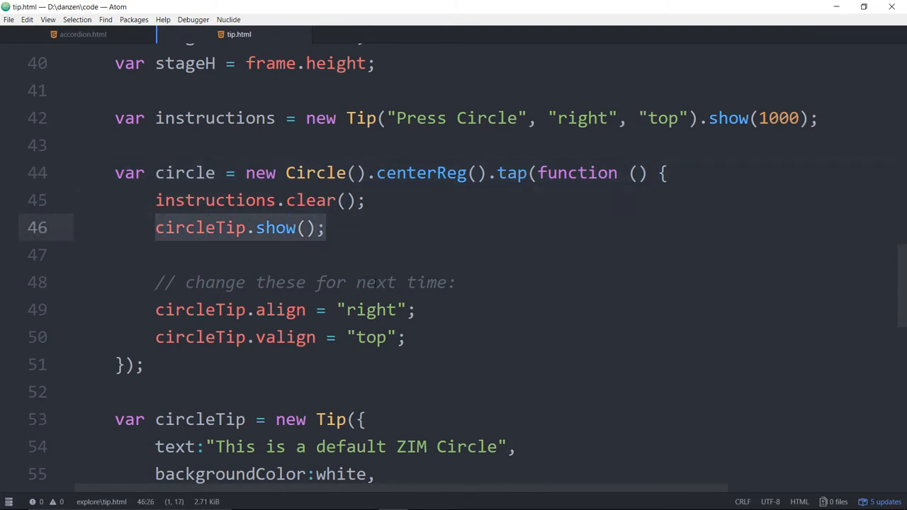
scroll("down", 3)
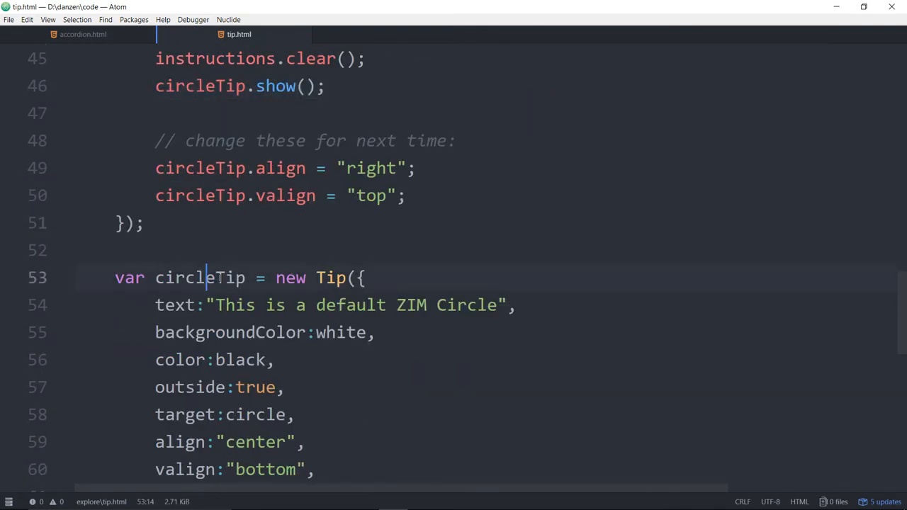
left_click_drag(204, 276, 276, 360)
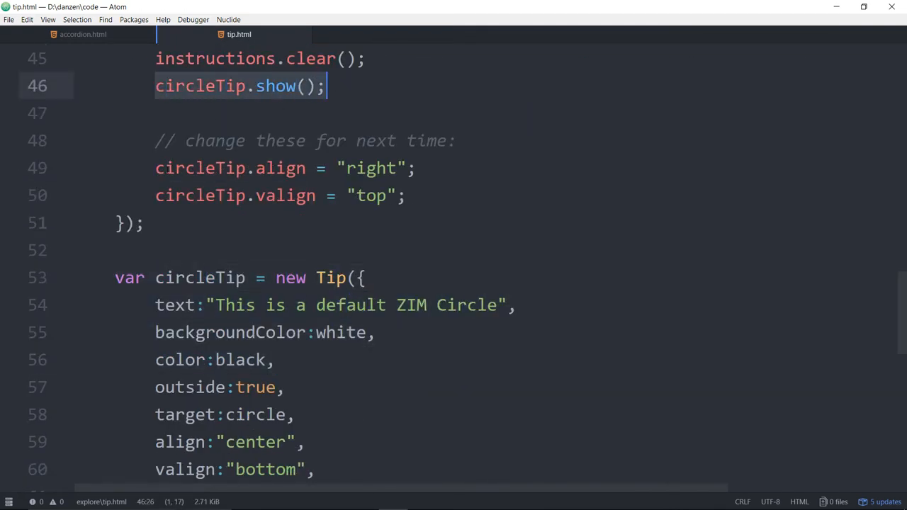
left_click_drag(156, 167, 405, 195)
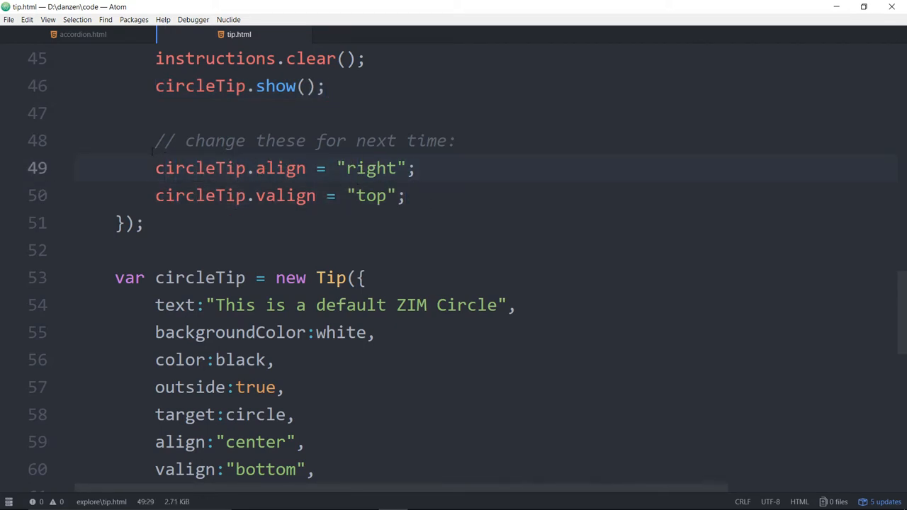
scroll("down", 3)
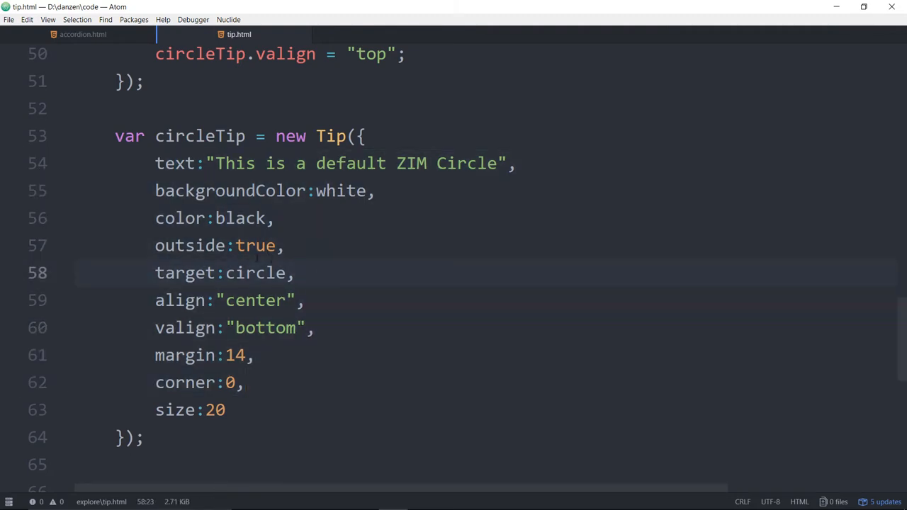
double_click(255, 246)
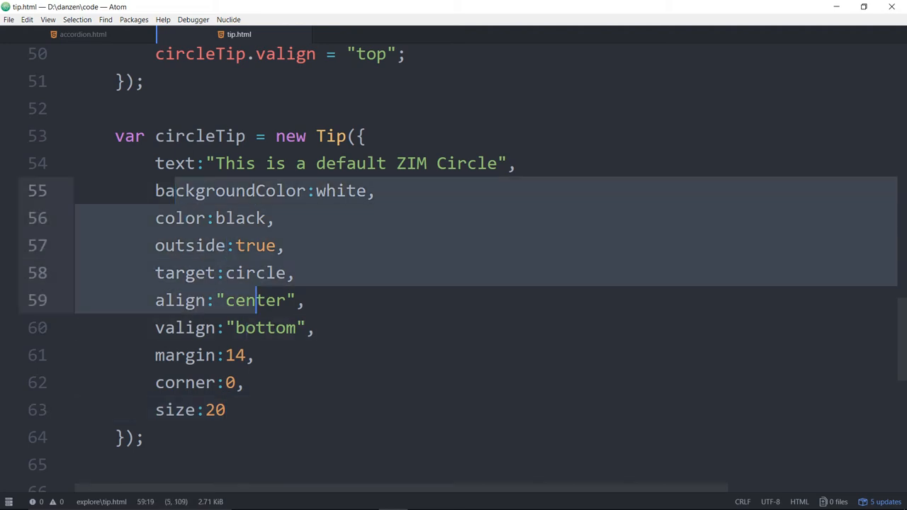
left_click(298, 272)
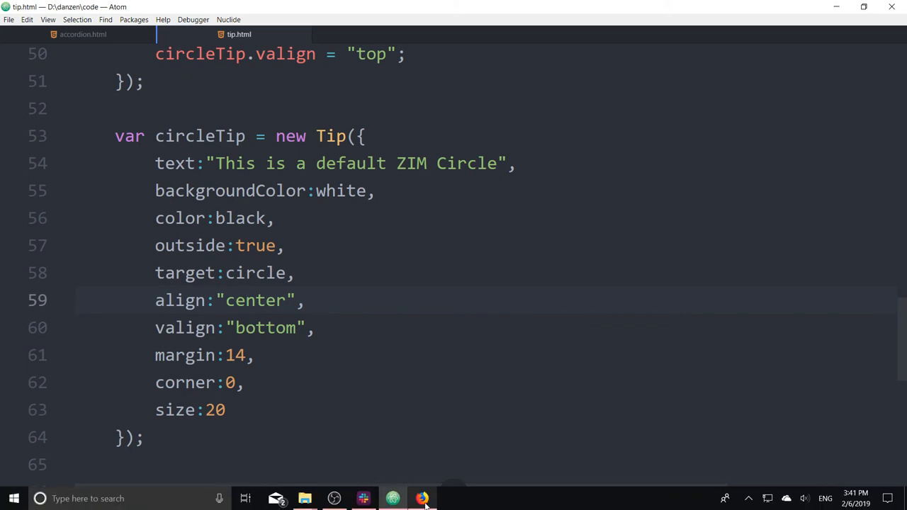
left_click(423, 499)
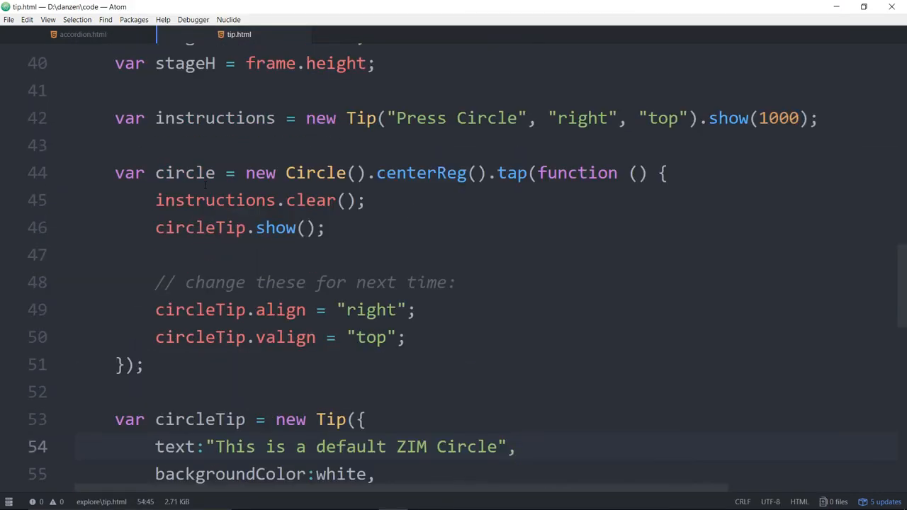
- Review the tip.html code, placing the cursor at the circleTip show call
left_click(165, 227)
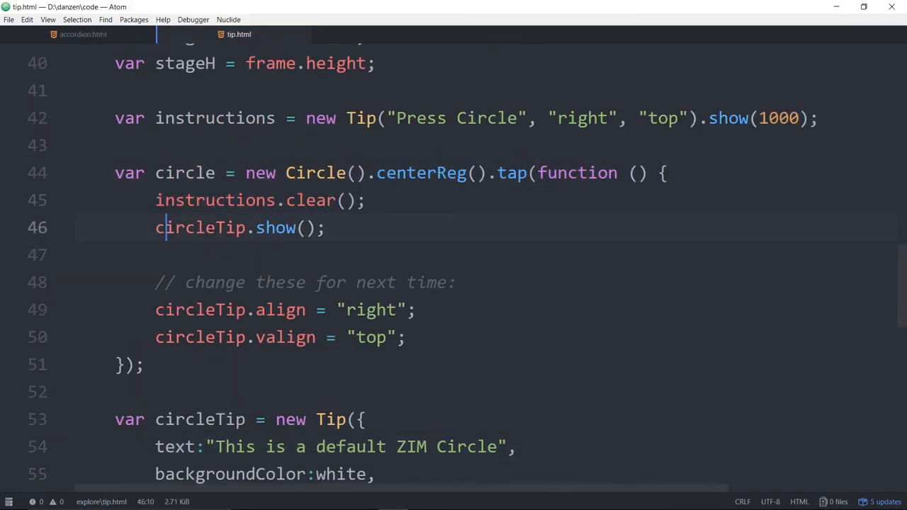
left_click(164, 309)
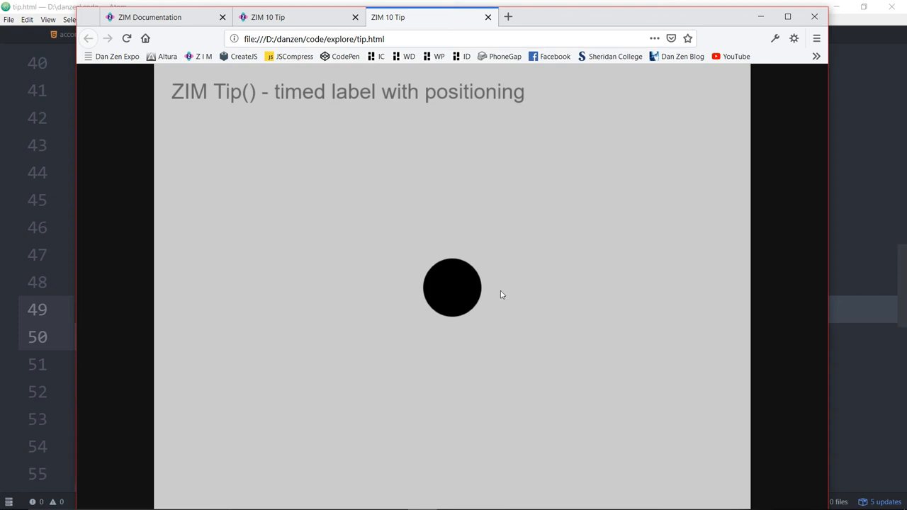
mouse_move(783, 184)
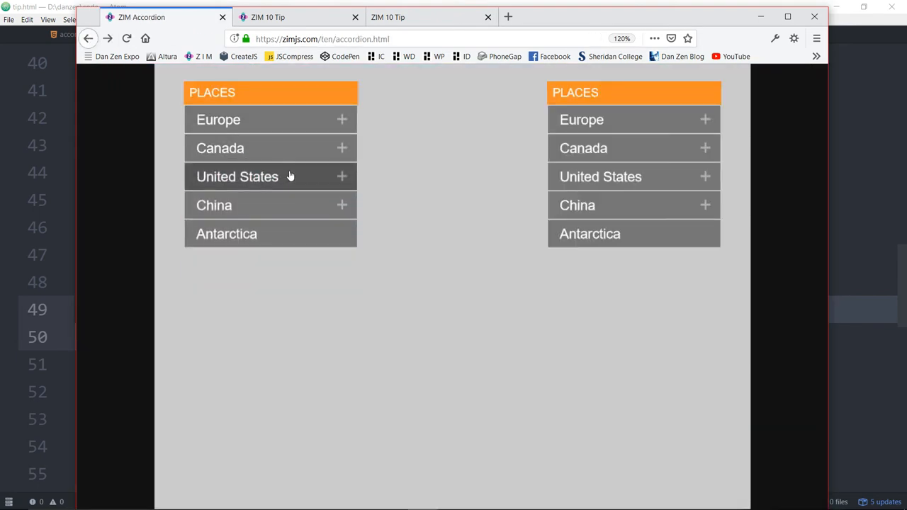
mouse_move(601, 176)
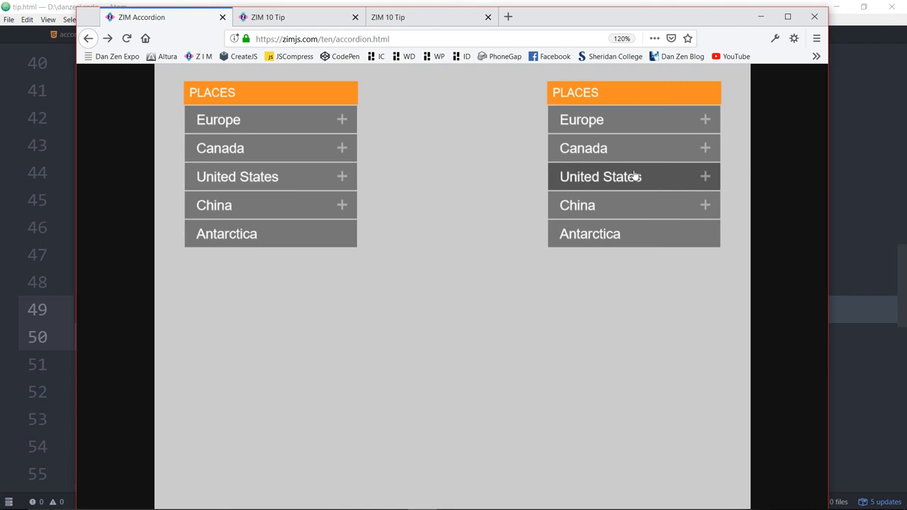